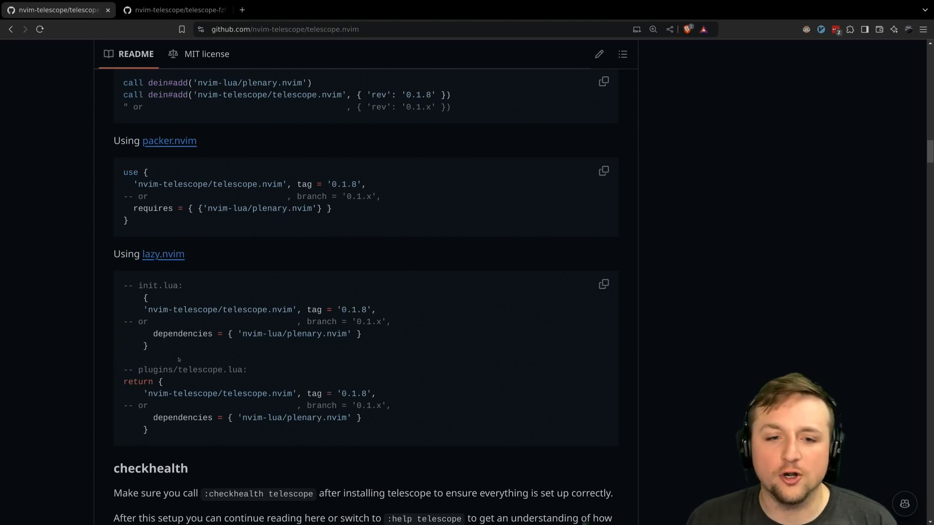
- Copy the telescope.nvim lazy.nvim plugin snippet from the README and return to Neovim
key(Ctrl+c)
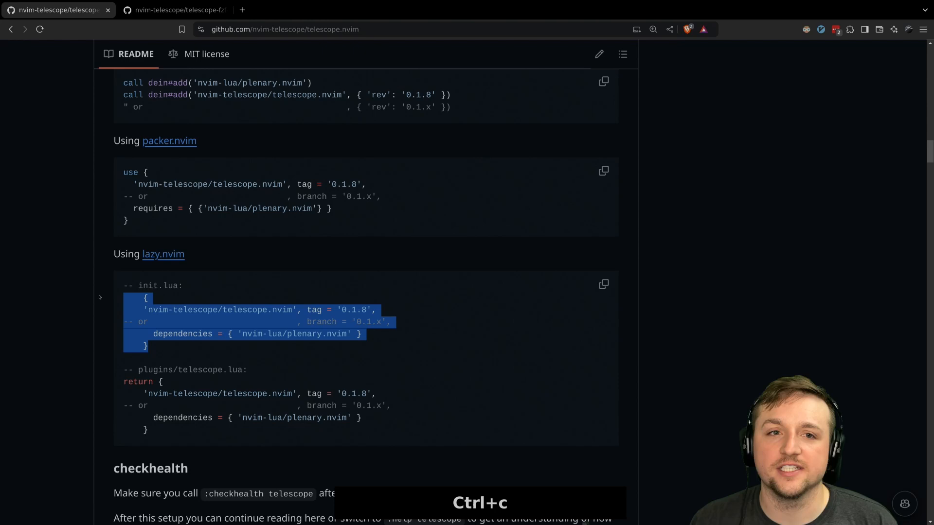
key(Super+j)
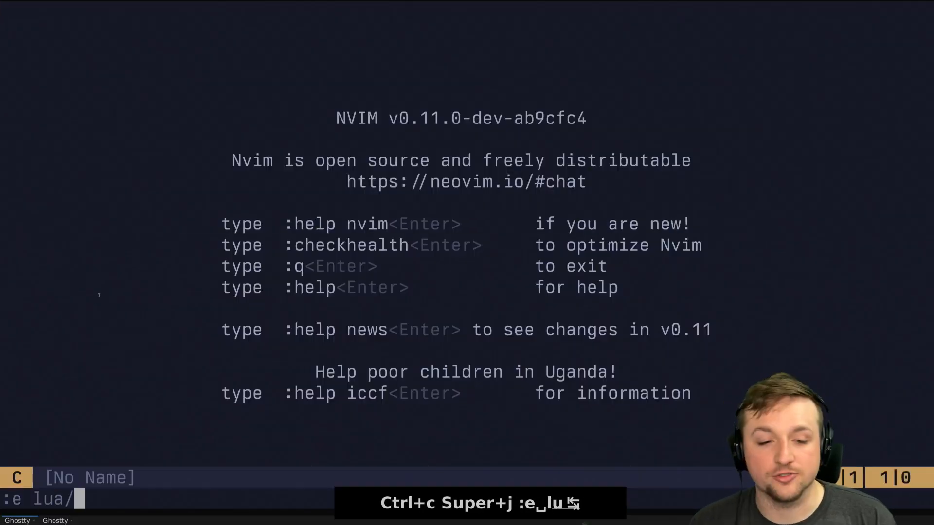
- Open lua/config/plugins/telescope.lua for the spec, and copy the fzf-native install line from the README
text(config/plugins/tele)
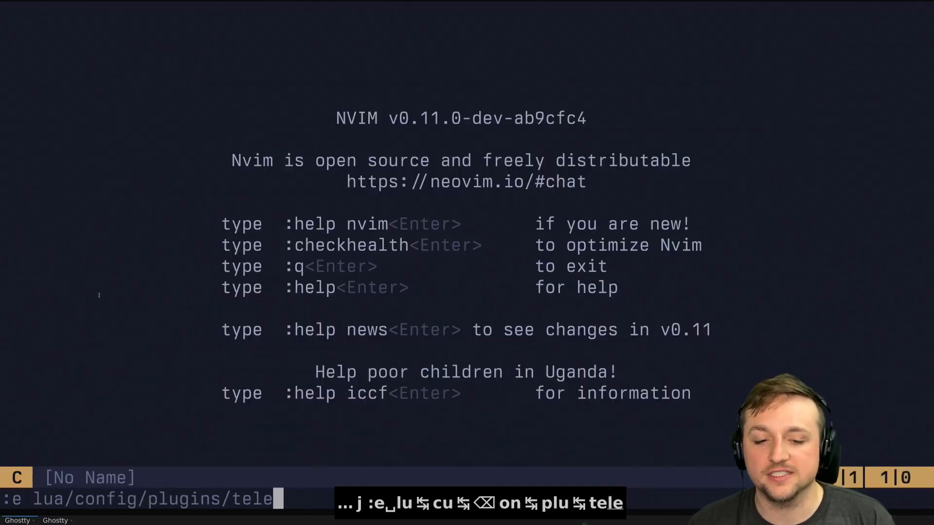
key(Enter)
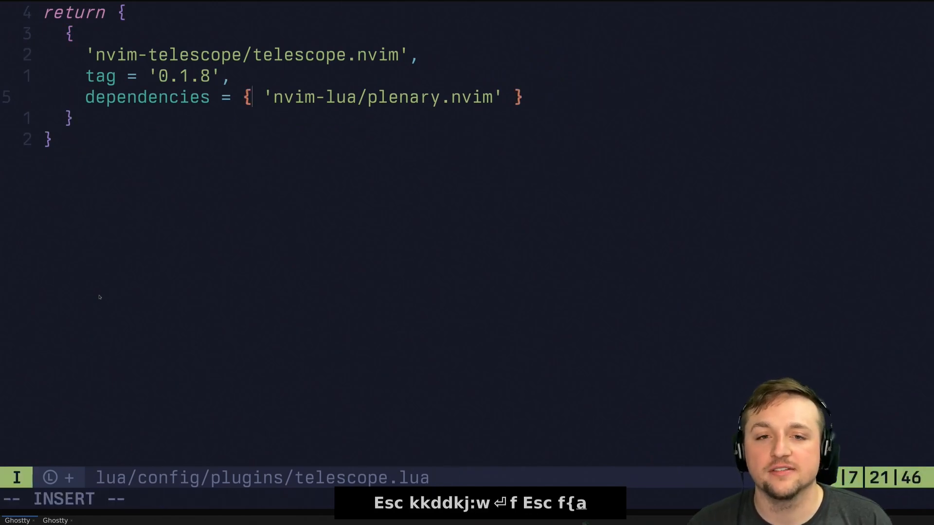
key(Escape)
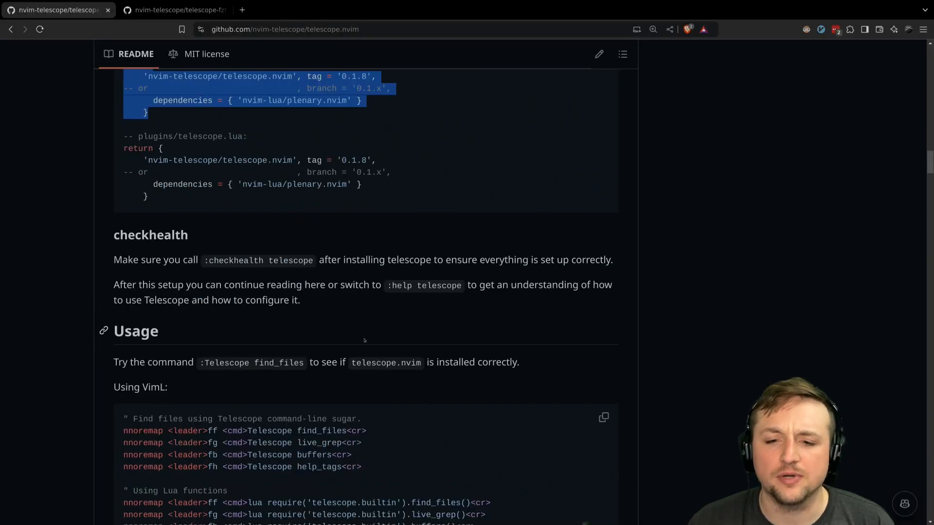
click(175, 10)
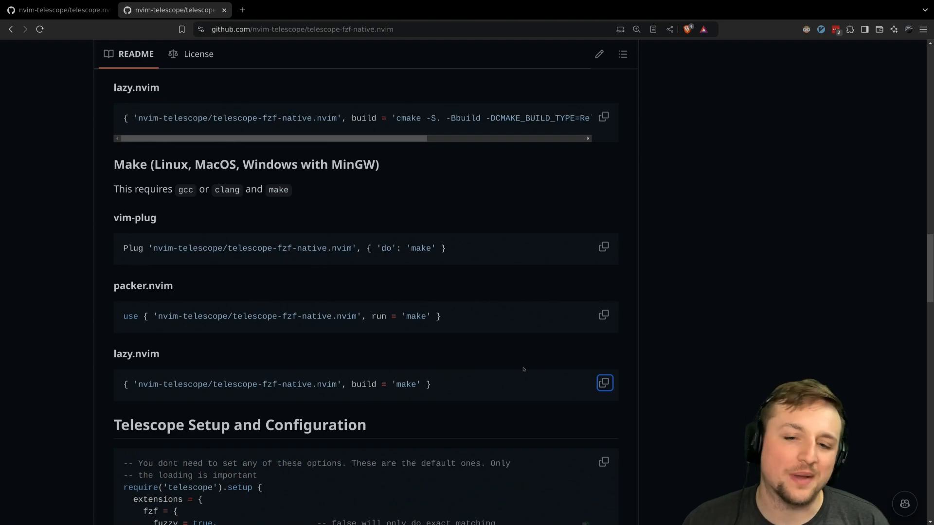
key(Super+j)
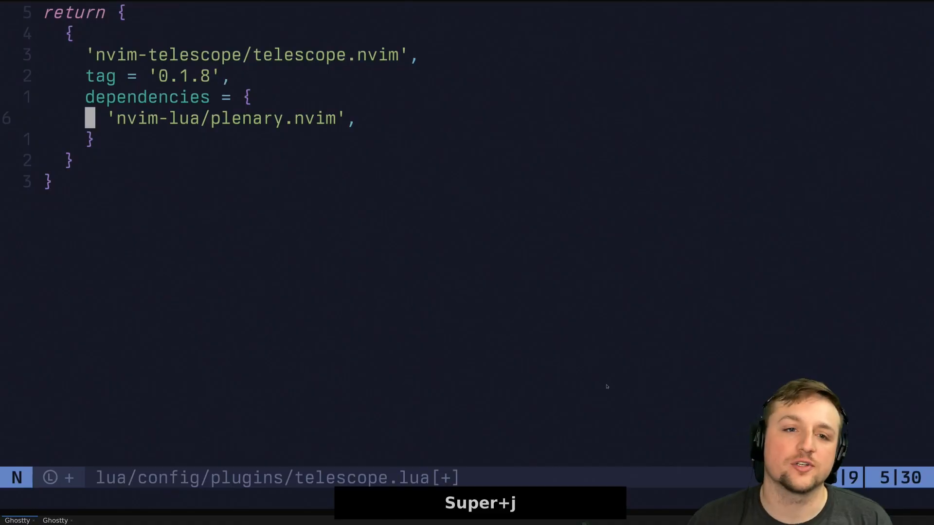
- Add the telescope-fzf-native dependency with build = 'make' and a config printing "telescope", then quit
text({ 'nvim-telescope/telescope-fzf-native.nvim', build = 'make' })
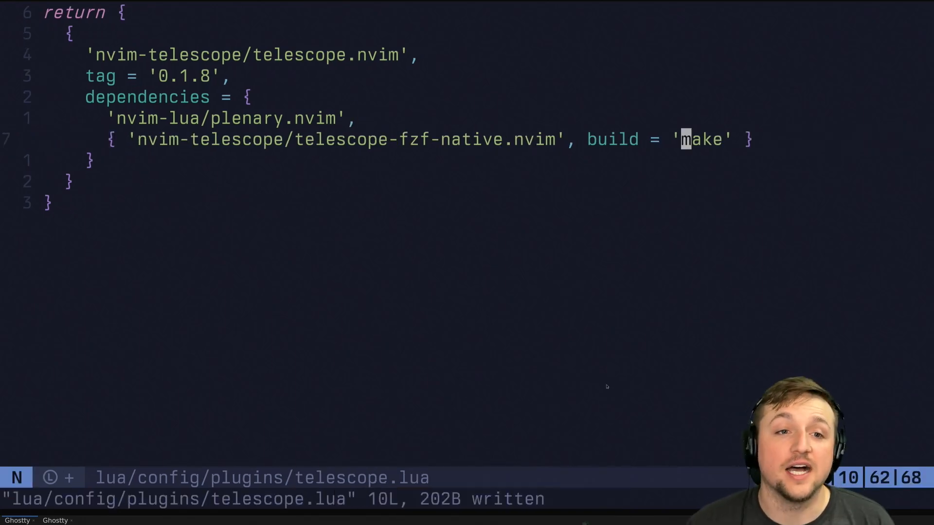
text(config = function()
text(en)
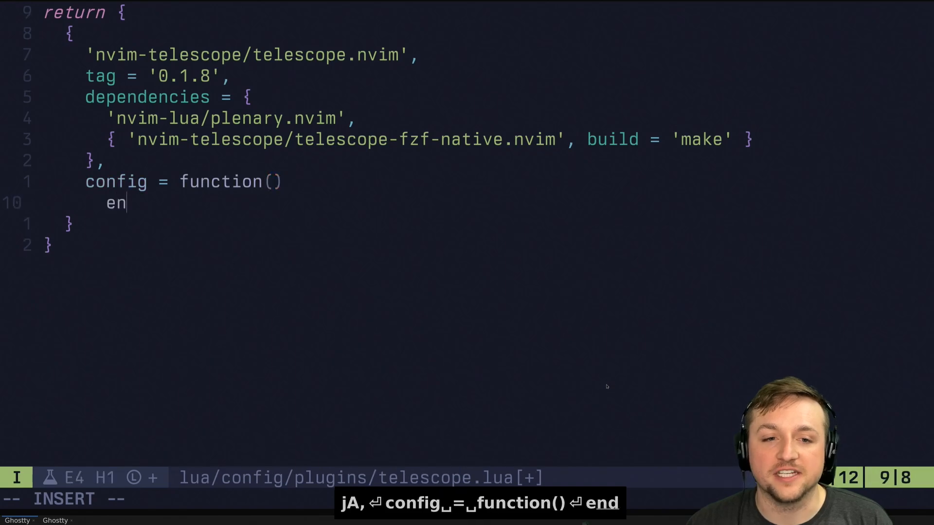
text(print(")
click(467, 499)
text(:w)
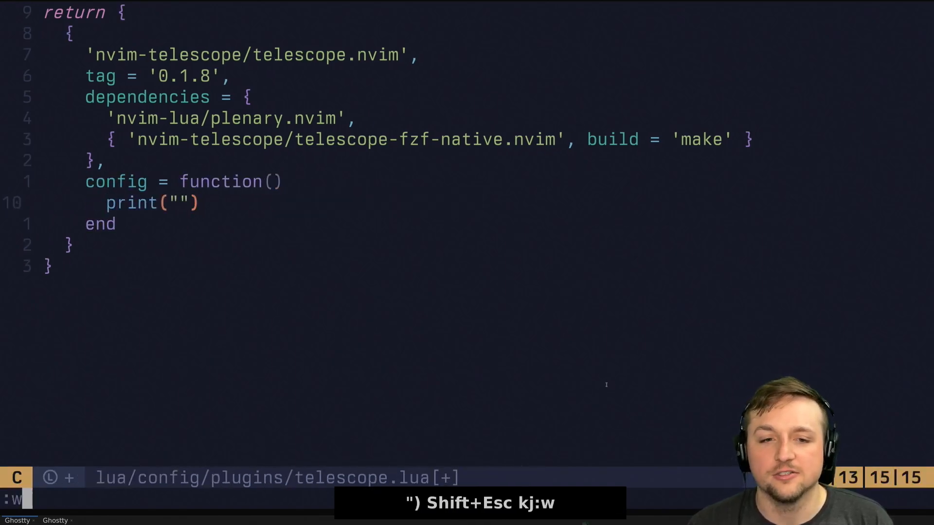
text(telescope)
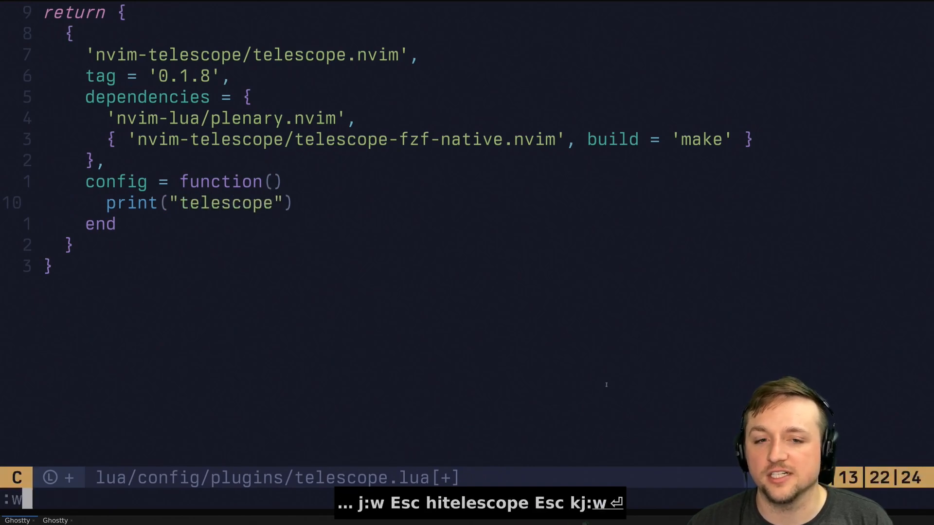
text(:q)
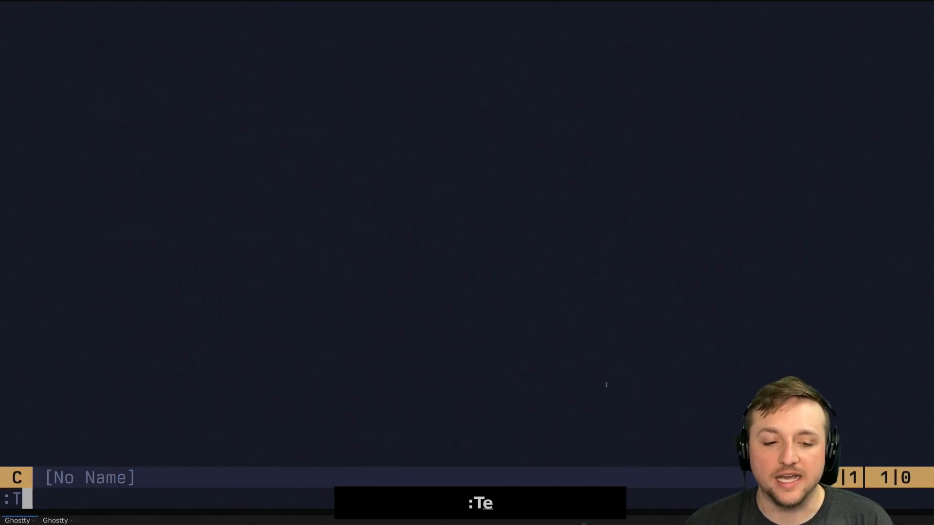
- Run :Telescope find_files, filter for 'tele' to open telescope.lua, and clear the print call
text(elescope find_files)
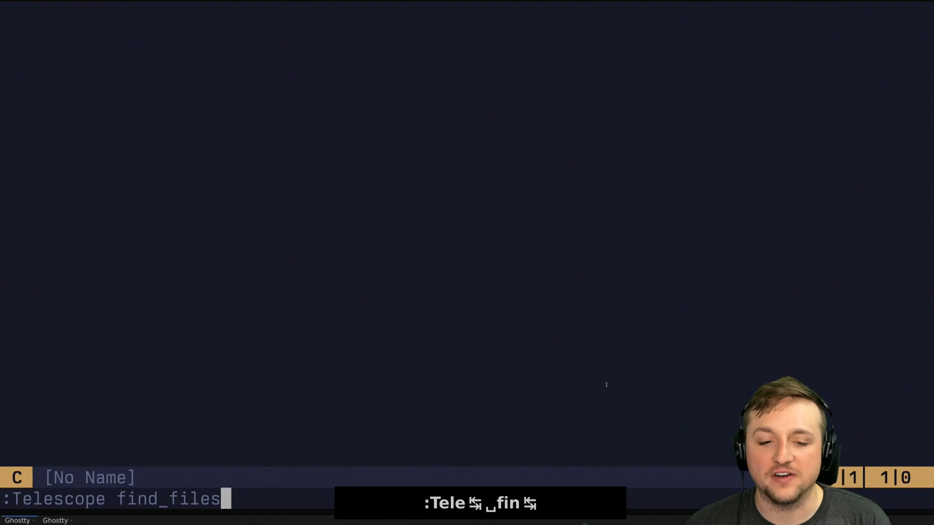
key(Enter)
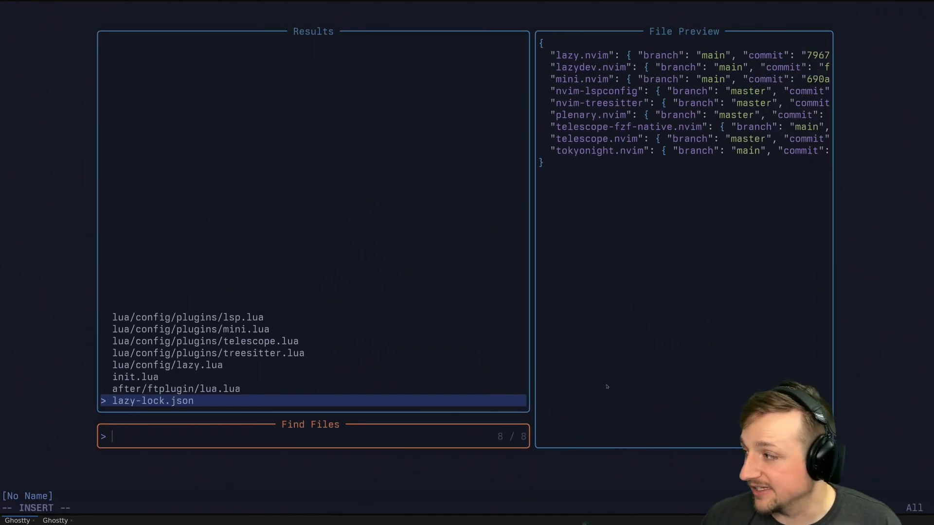
key(Ctrl+p)
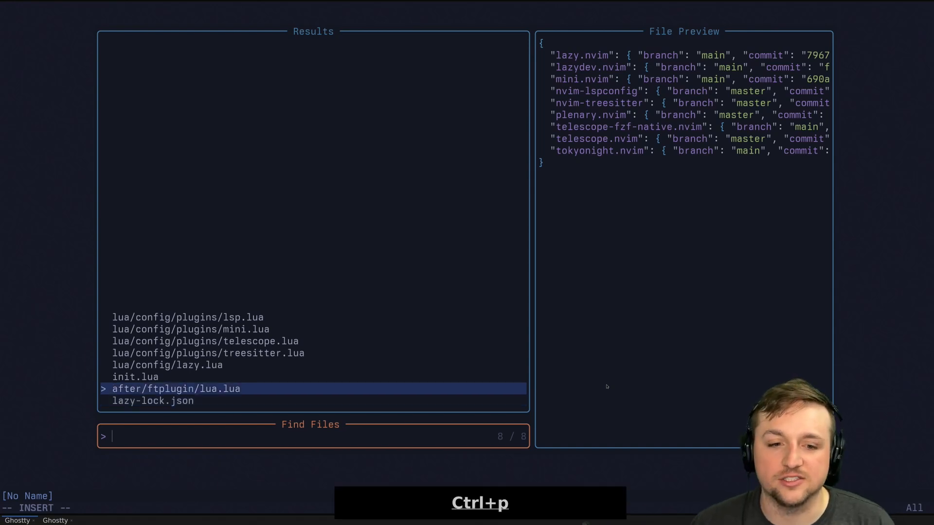
text(tele)
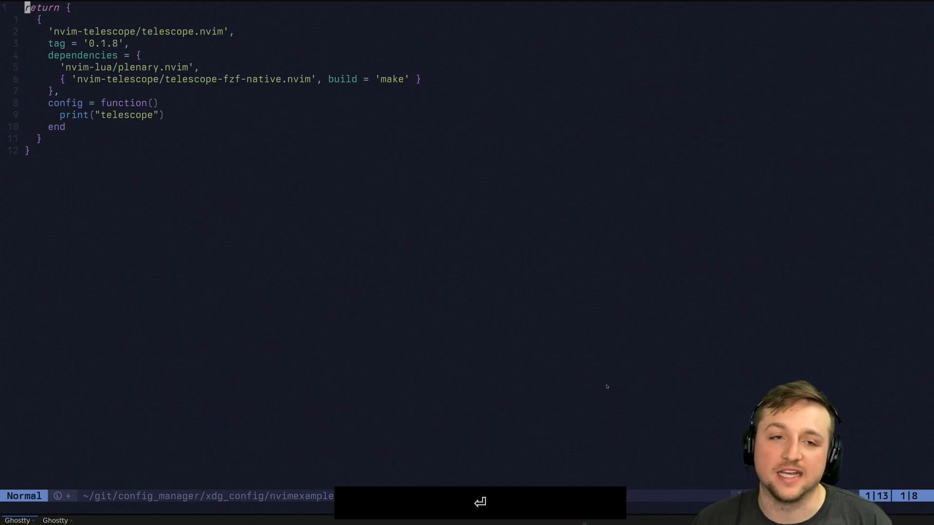
key(Ctrl+=)
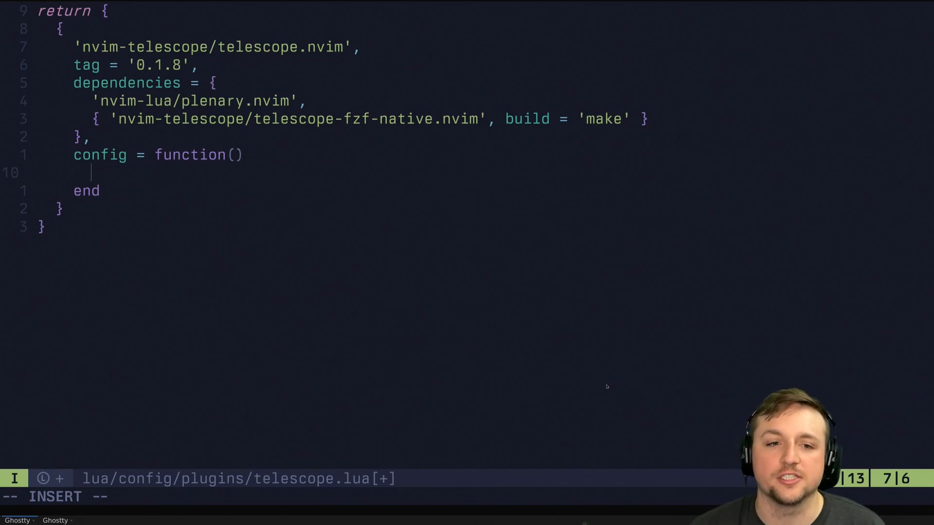
- Call require('telescope.builtin').find_files() in config and test it by searching 'tls'
text(require(')
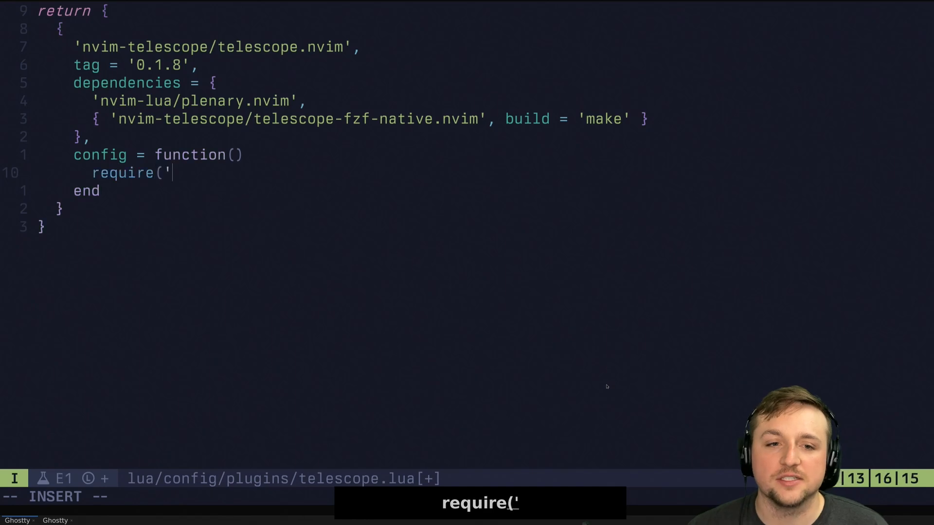
text(telescope)
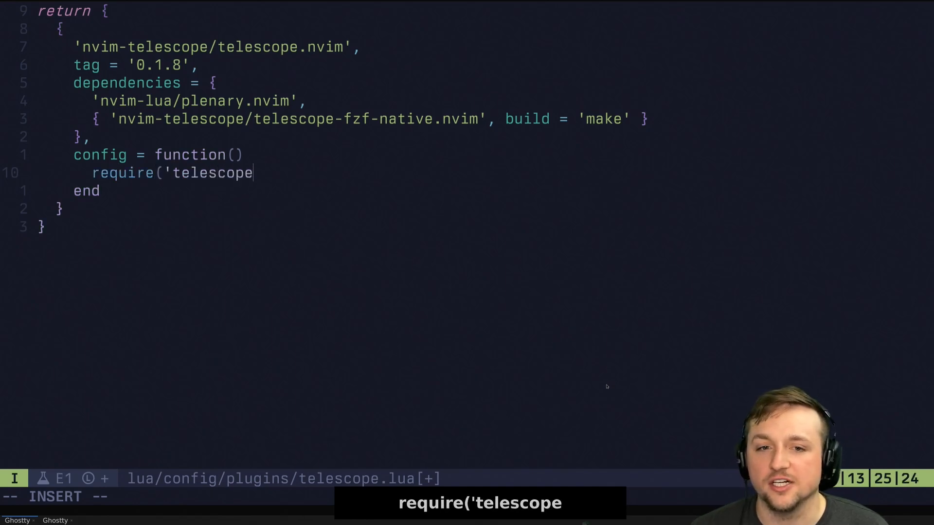
text(.builtin').)
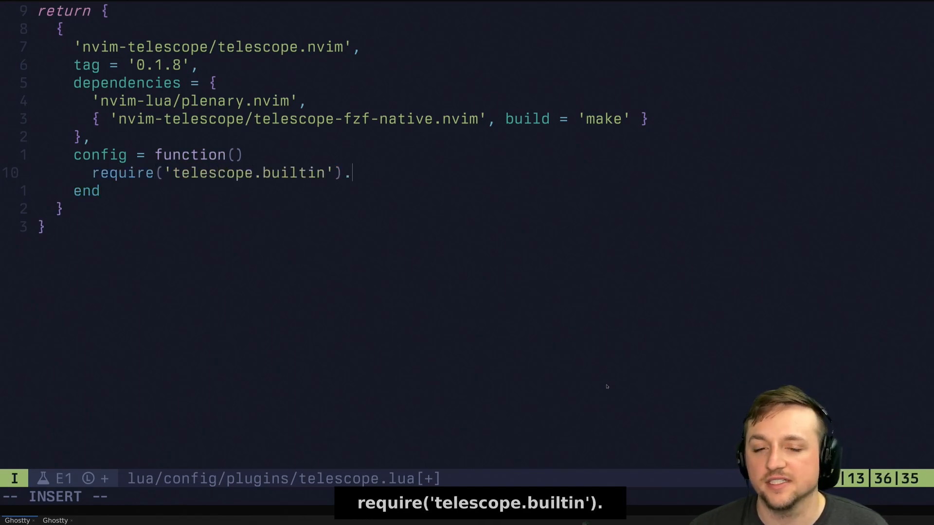
text(find_files())
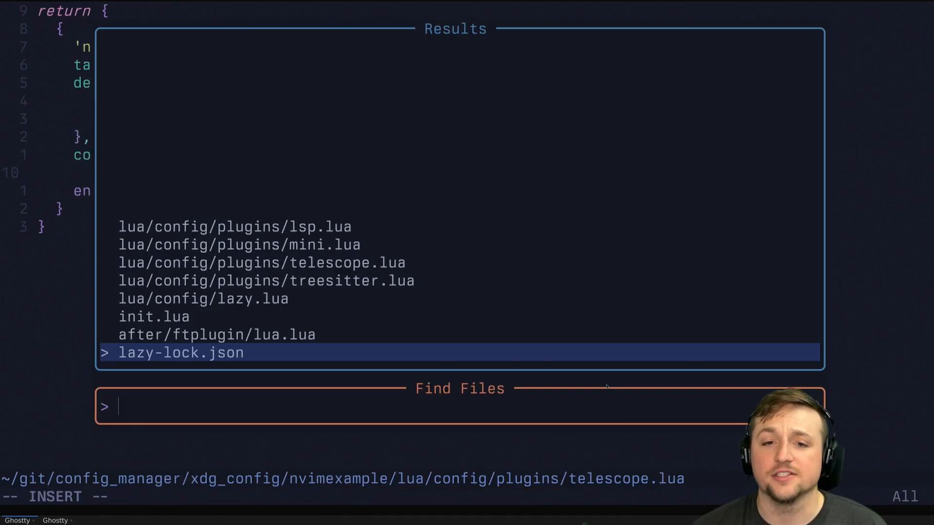
text(tls)
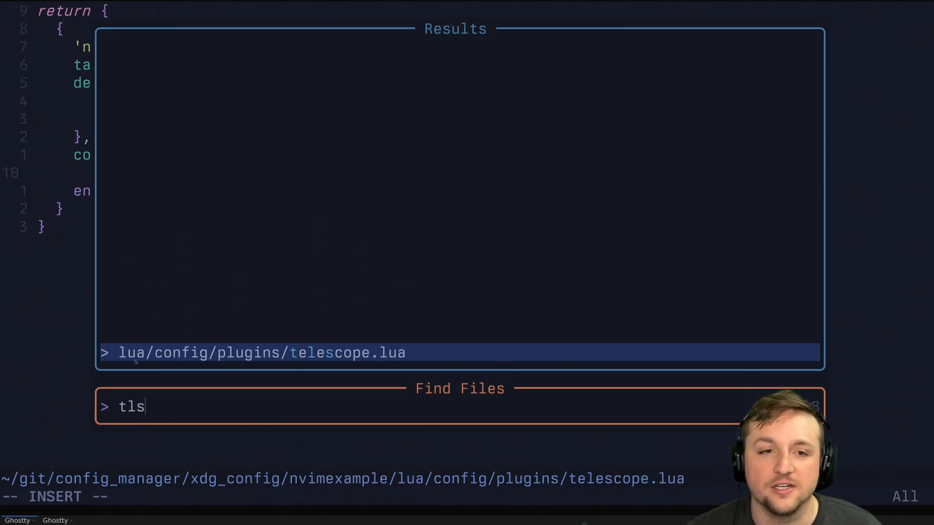
key(Enter)
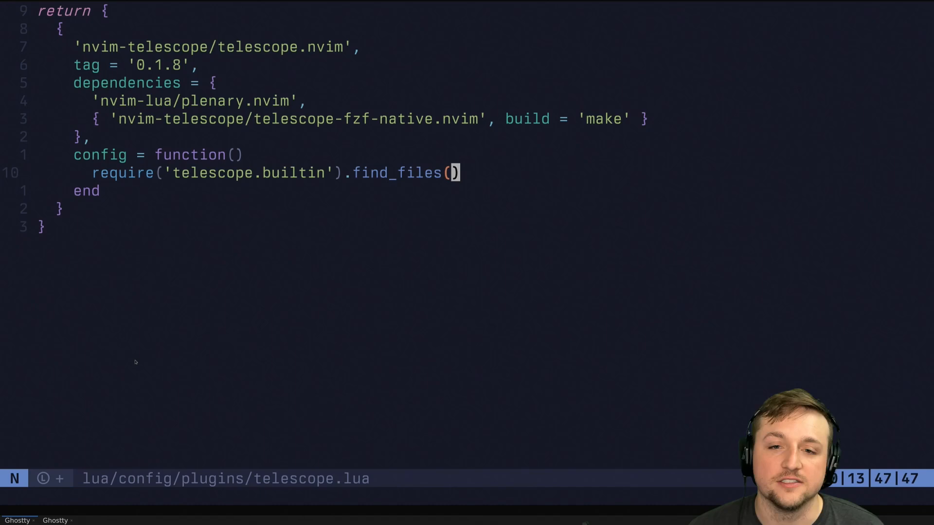
- Add a vim.keymap.set mapping <space>fd in normal mode to find_files
key(v)
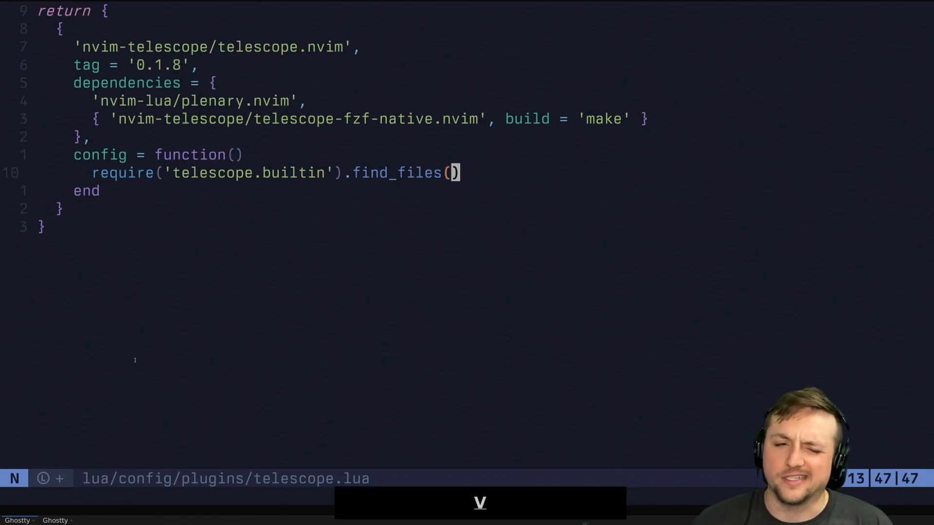
key(Escape)
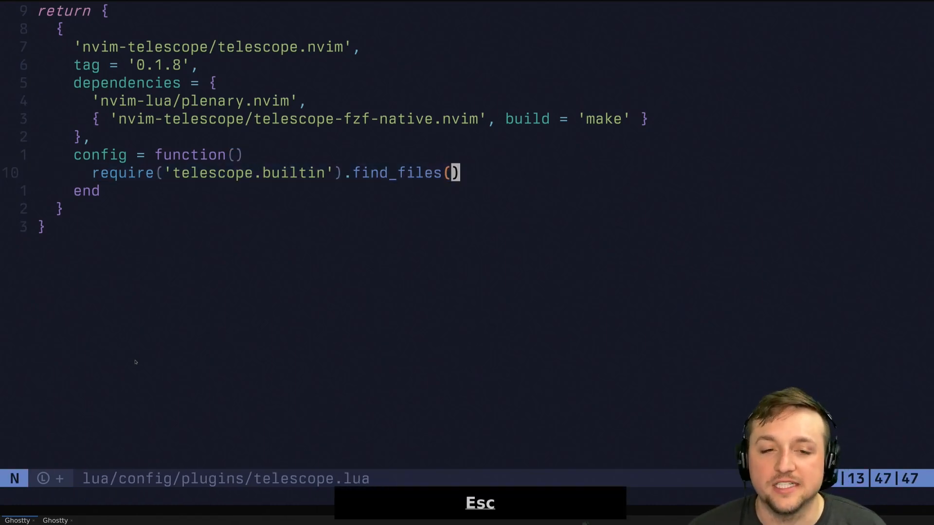
text(vim.keymap.set()
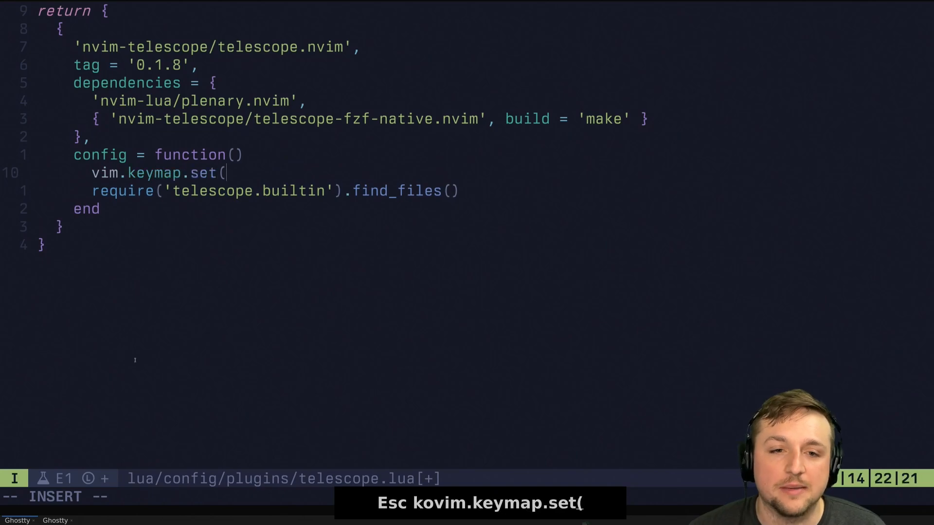
text("n", "<s)
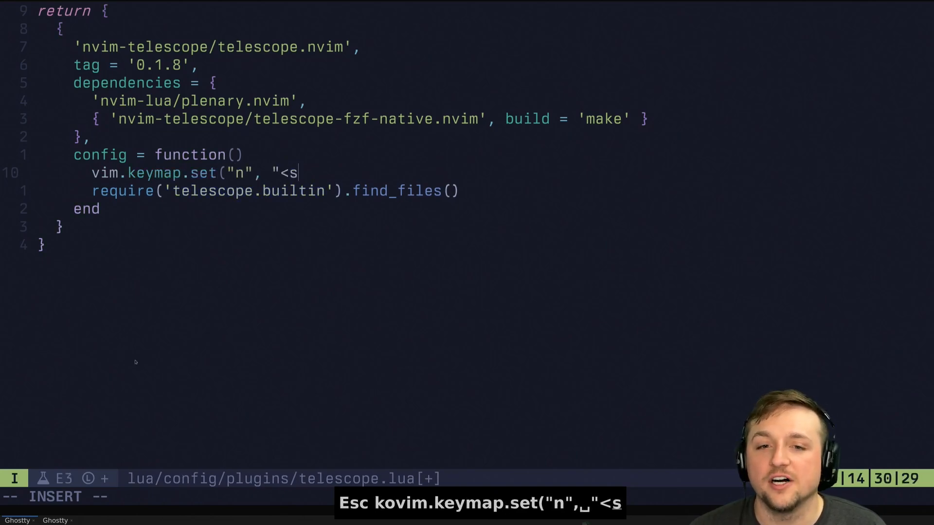
text(pace>f)
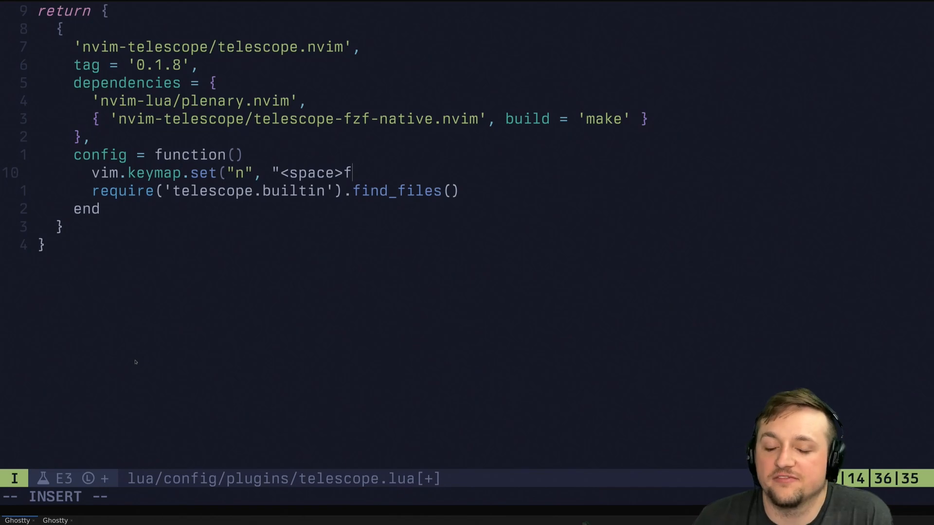
text(d)
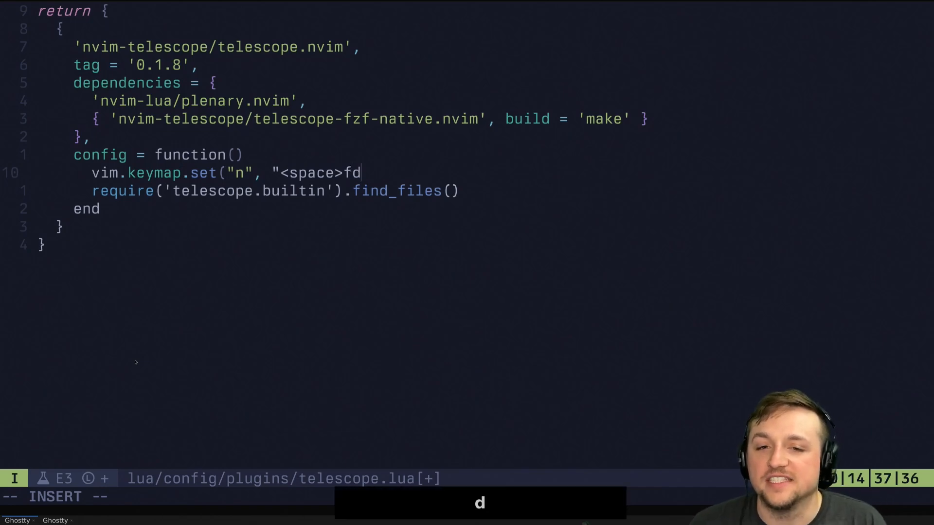
text(",)
click(168, 496)
text(:.lua)
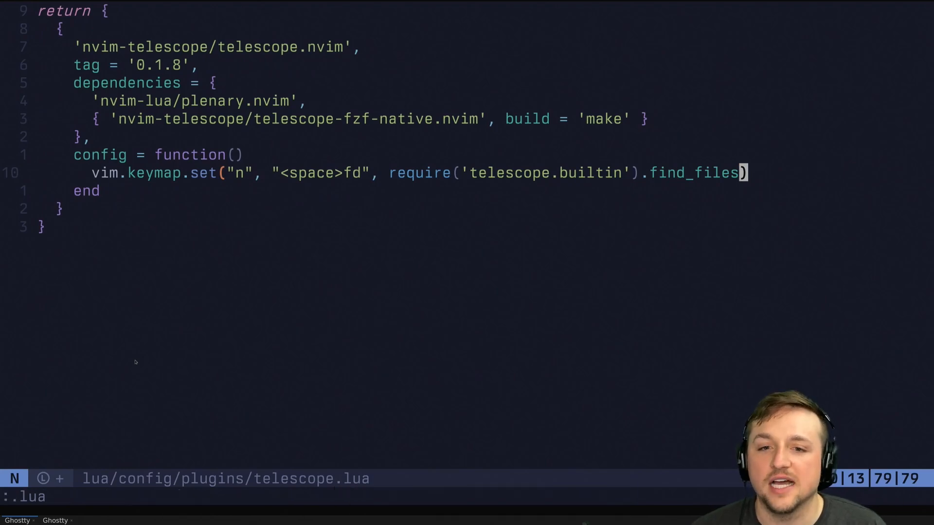
key(<space>fd)
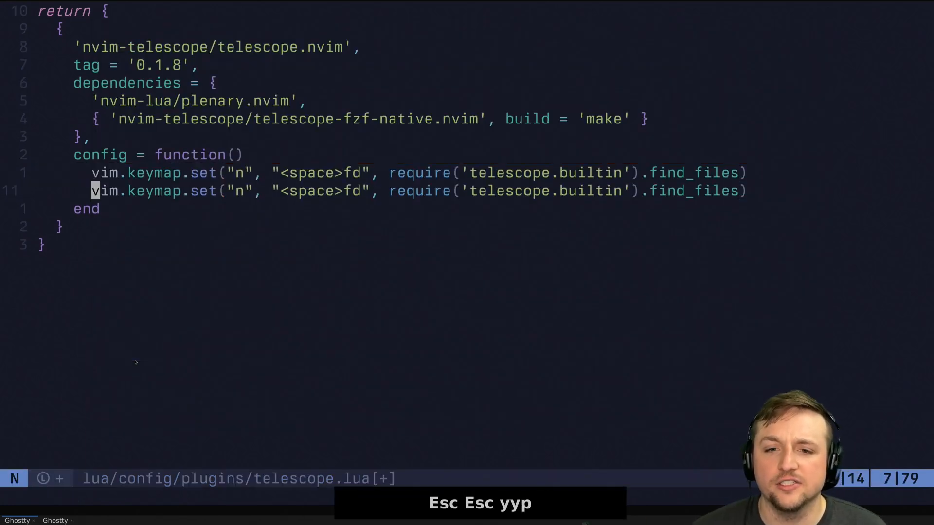
- Map <space>en to find_files with cwd = vim.fn.stdpath("config") and echo that path
text(en)
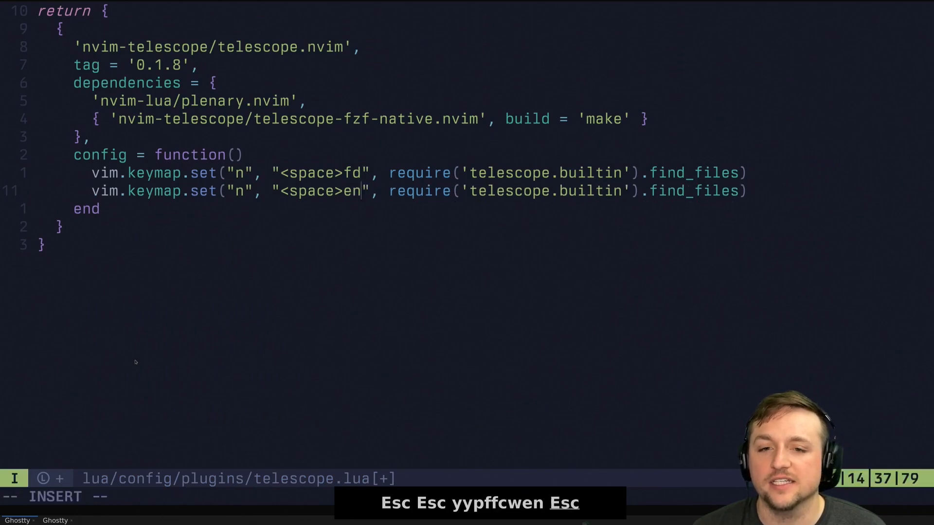
key(Escape)
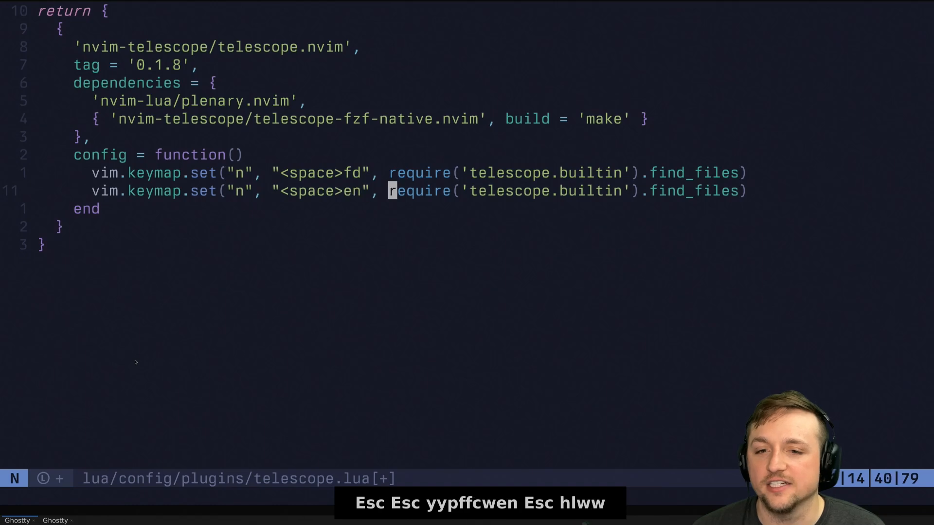
text(function())
text(cw)
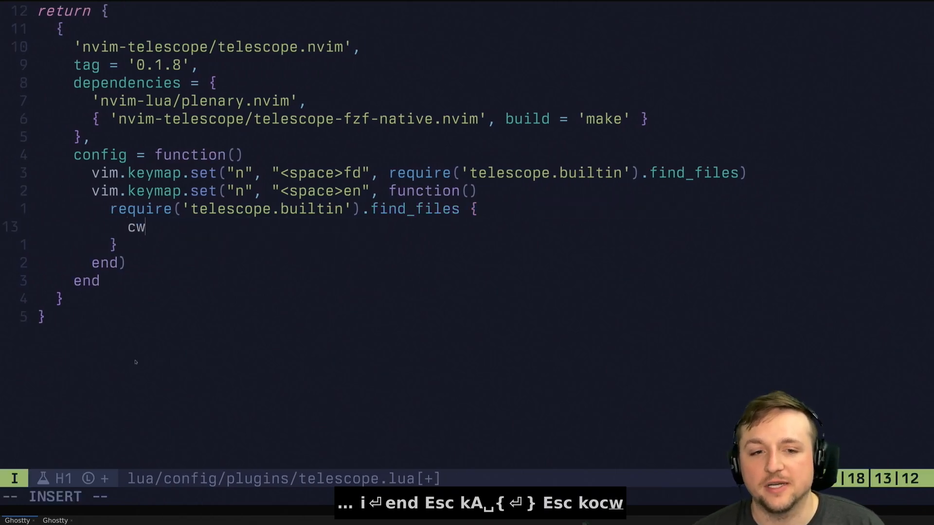
text(d =)
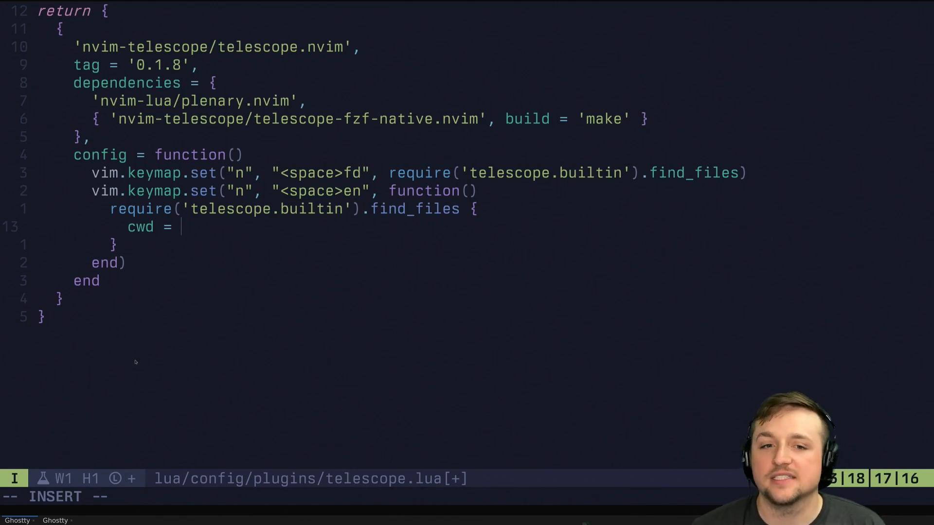
text(vim.fn.stdpaht)
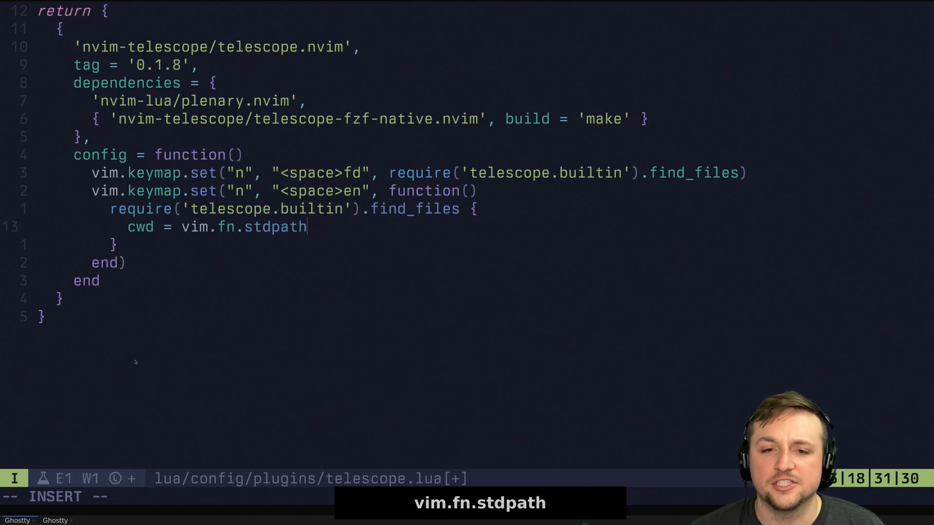
text(("config"))
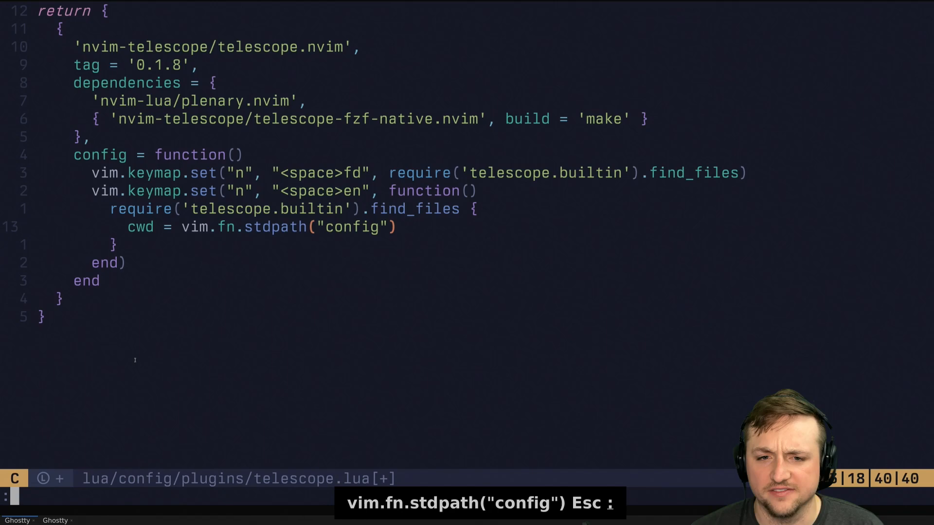
text(echo st)
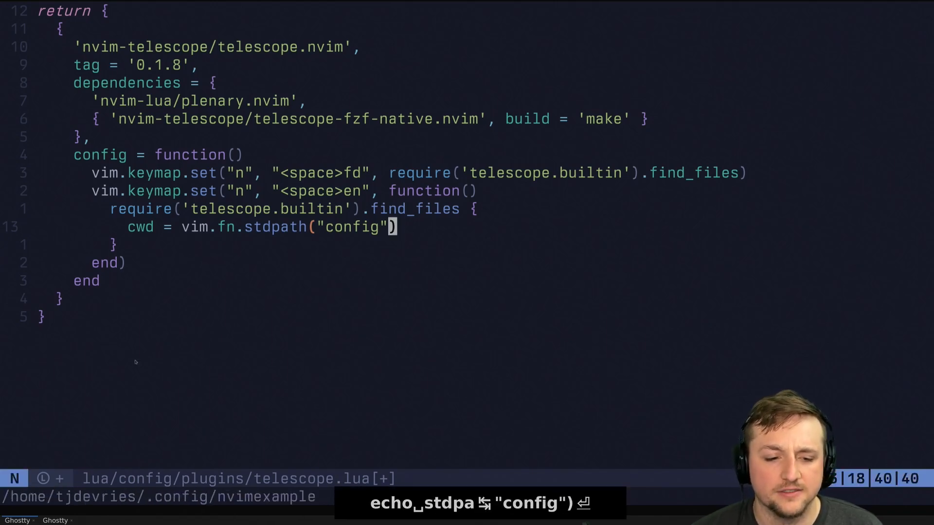
key(Escape)
text(:Telescope)
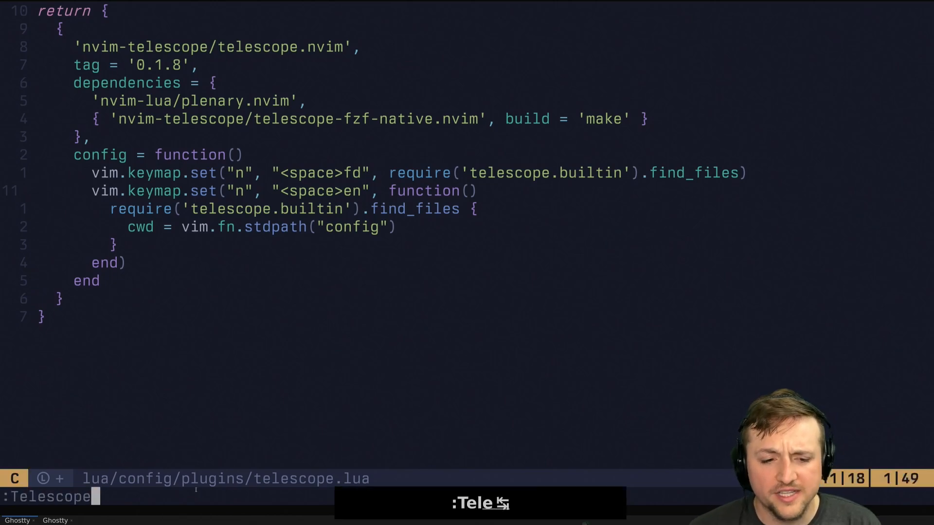
text(builtin)
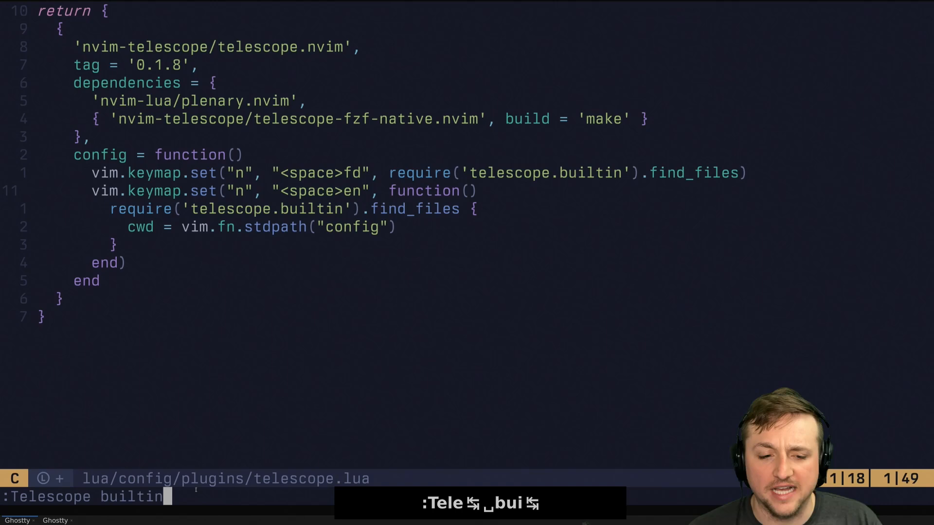
key(Enter)
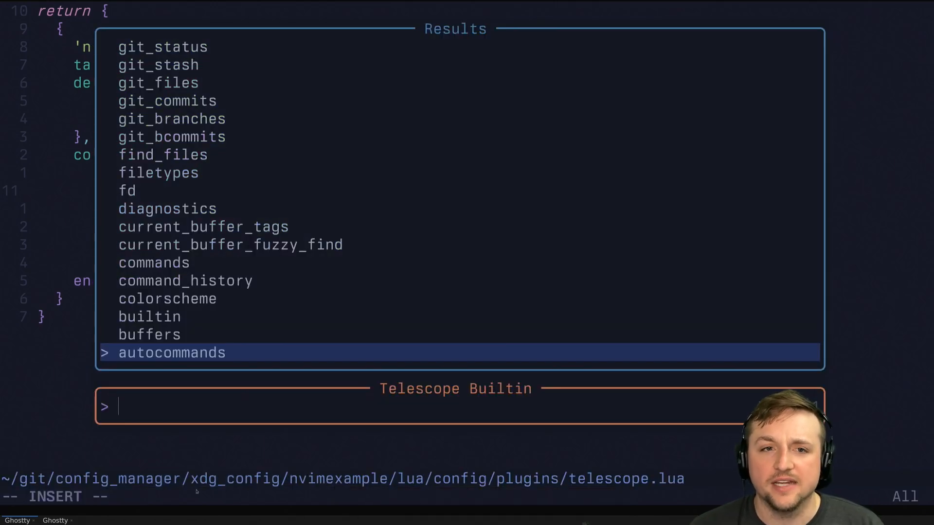
text(git)
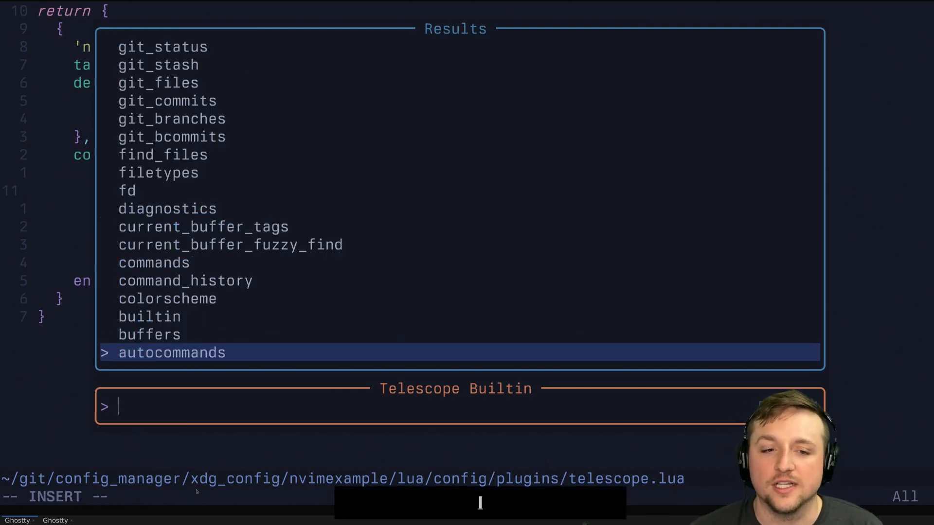
text(lsp)
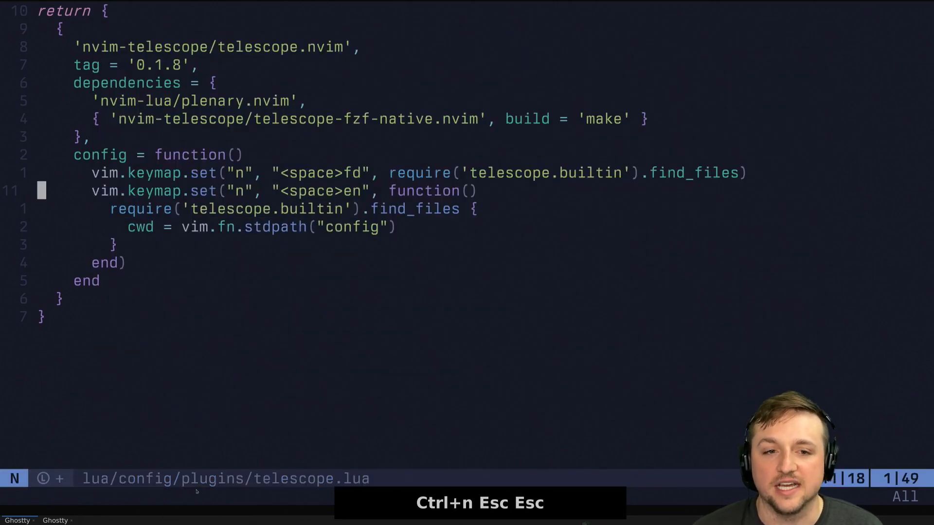
- Add demo code: local example = "hi", print it, an if printing WOW, then example = "yup"
key(j)
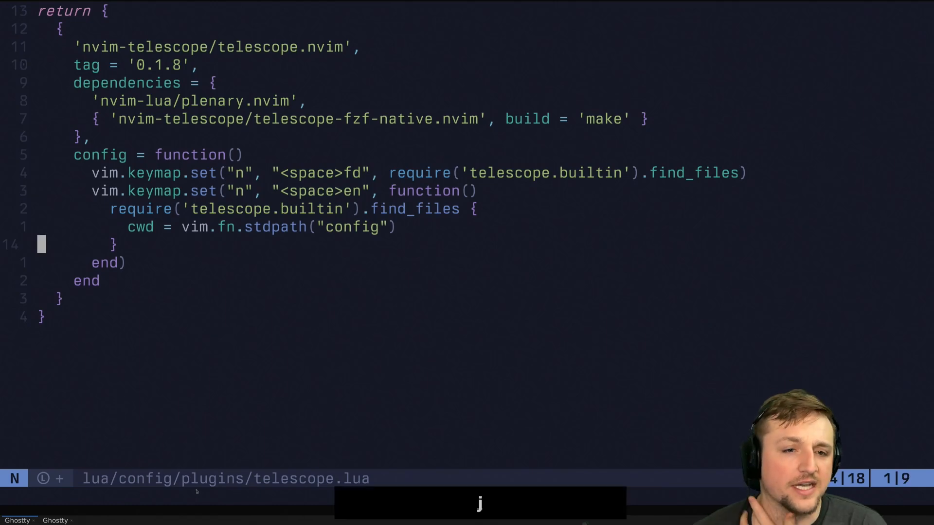
text(local example = "hi)
text(if)
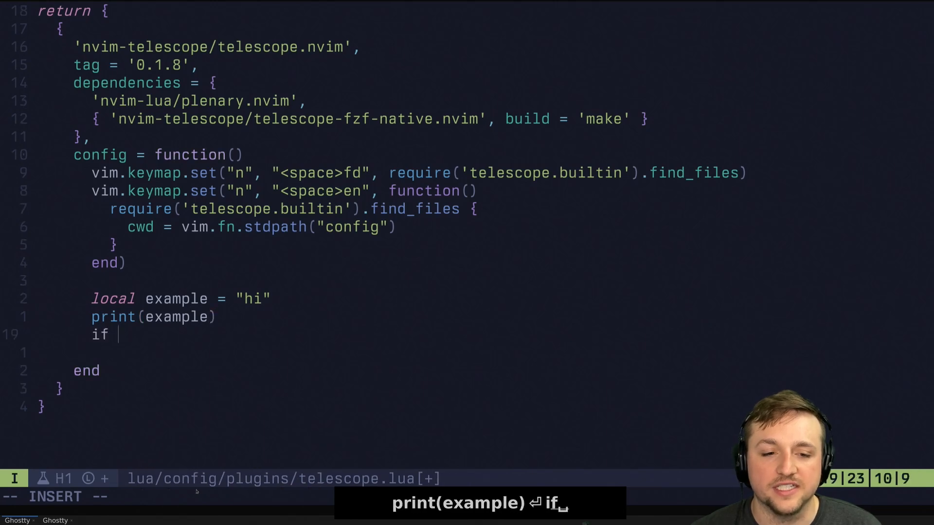
text(example then)
text(example = "yup")
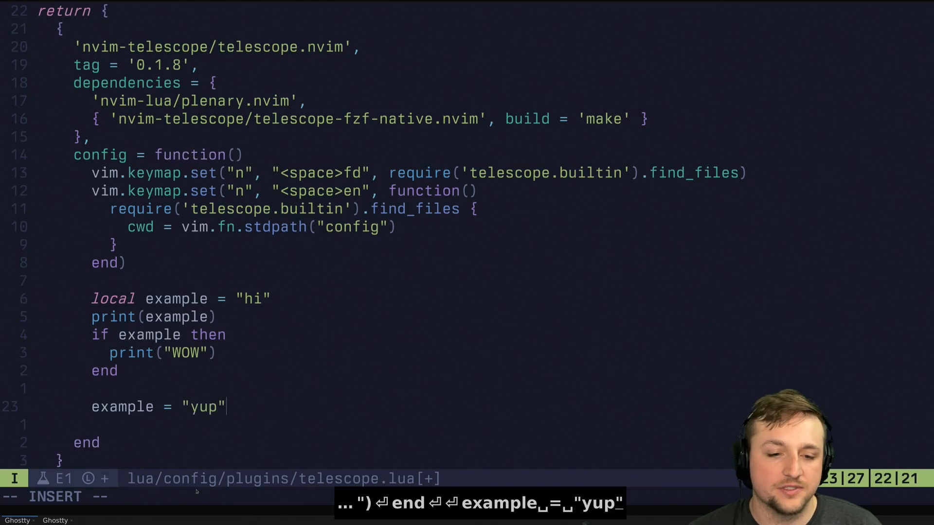
key(Escape)
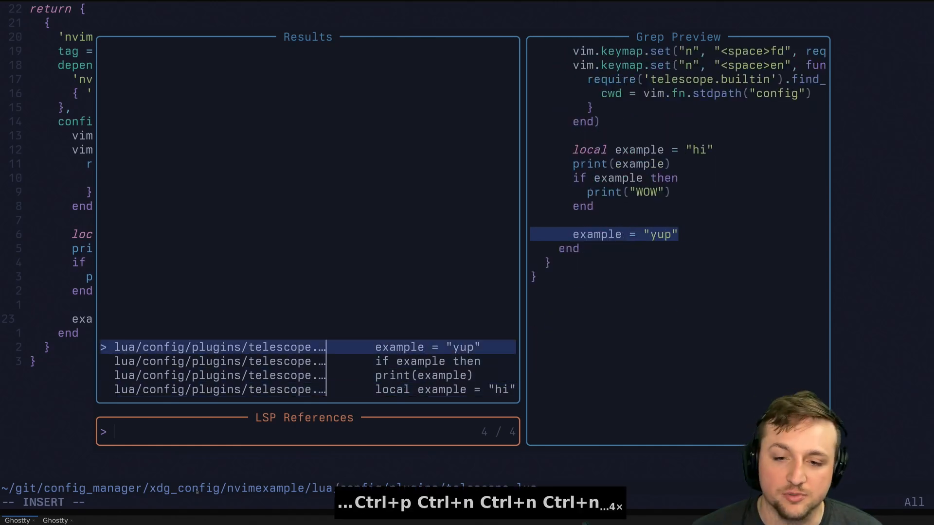
key(Ctrl+n)
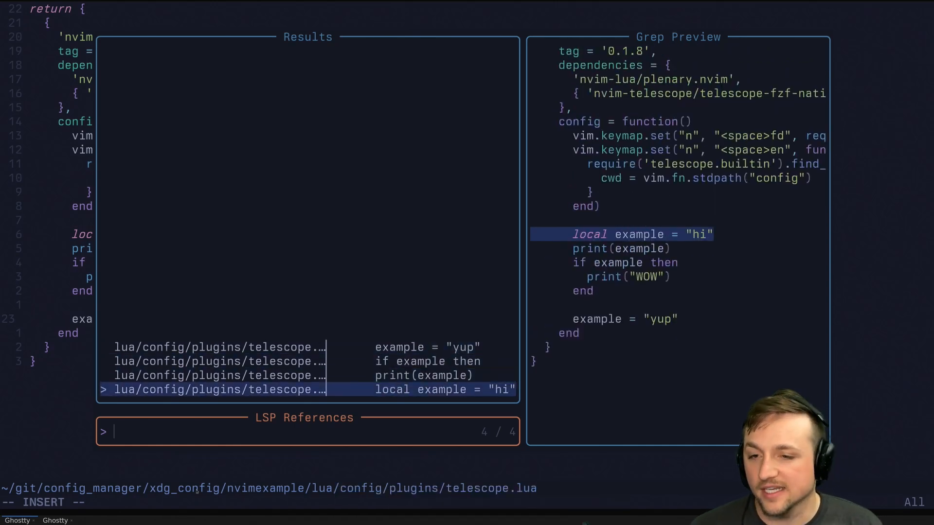
key(Escape)
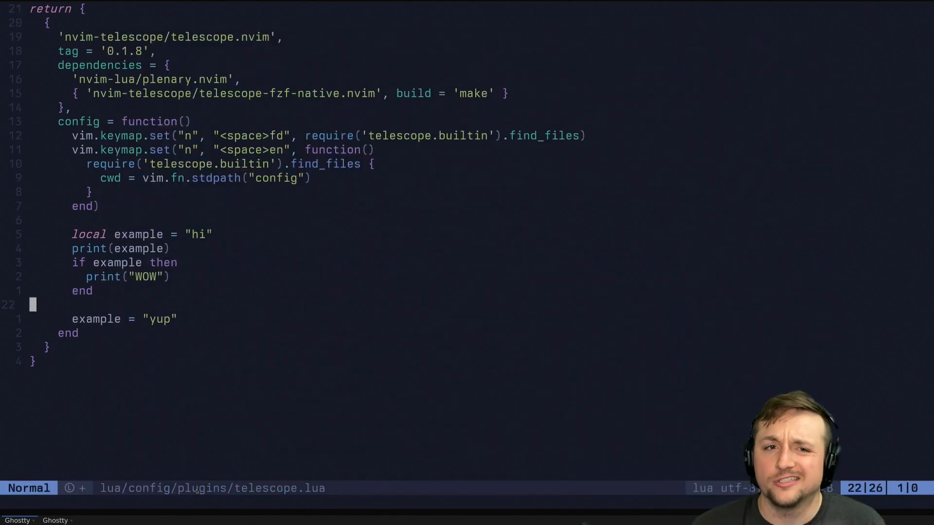
key(j)
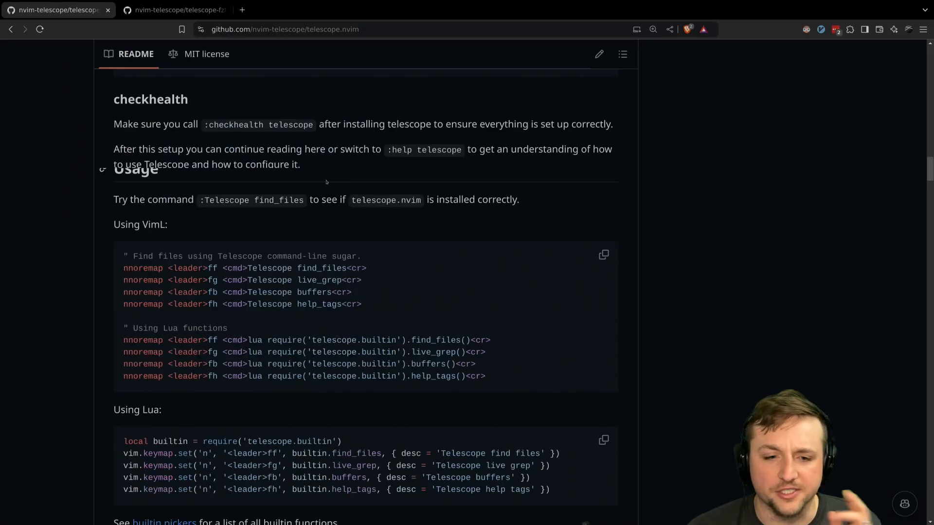
- Scroll the telescope.nvim README down to the Usage keymap examples
scroll(down, 3)
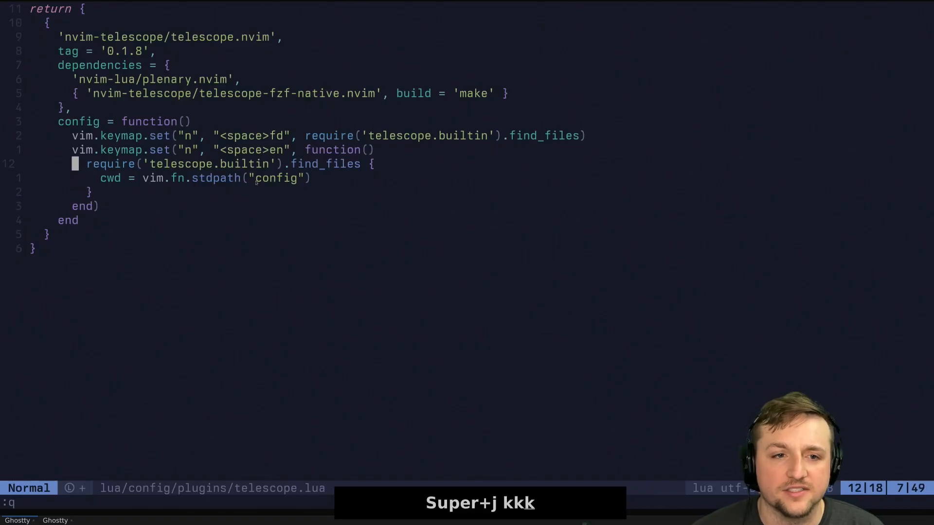
- Type require('telescope').setup{ inside the config function
text(require('telescope').setup{)
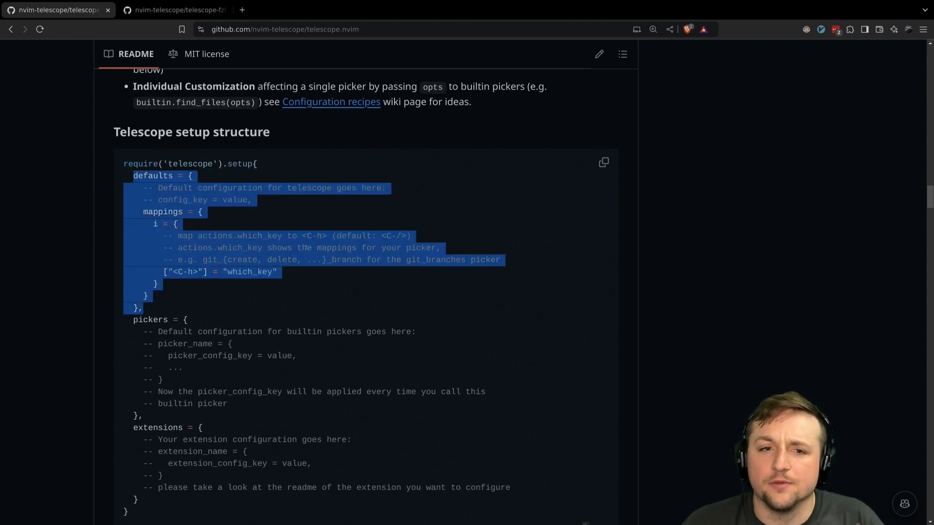
- Scroll through the README's setup structure and Default Mappings sections
scroll(down, 3)
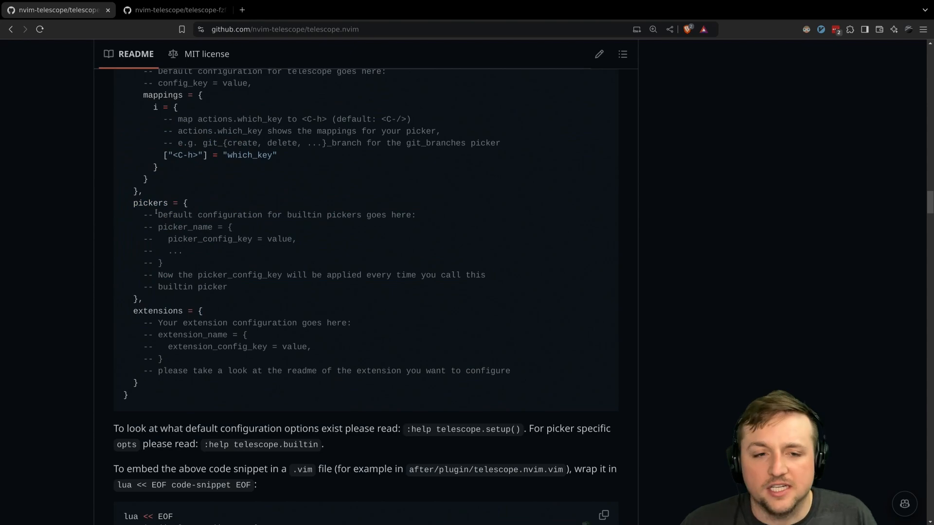
scroll(down, 3)
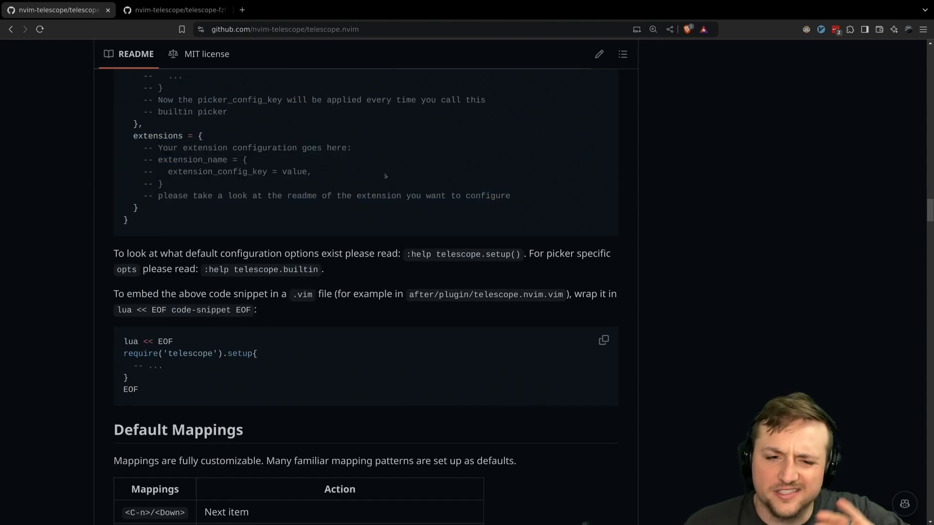
scroll(down, 3)
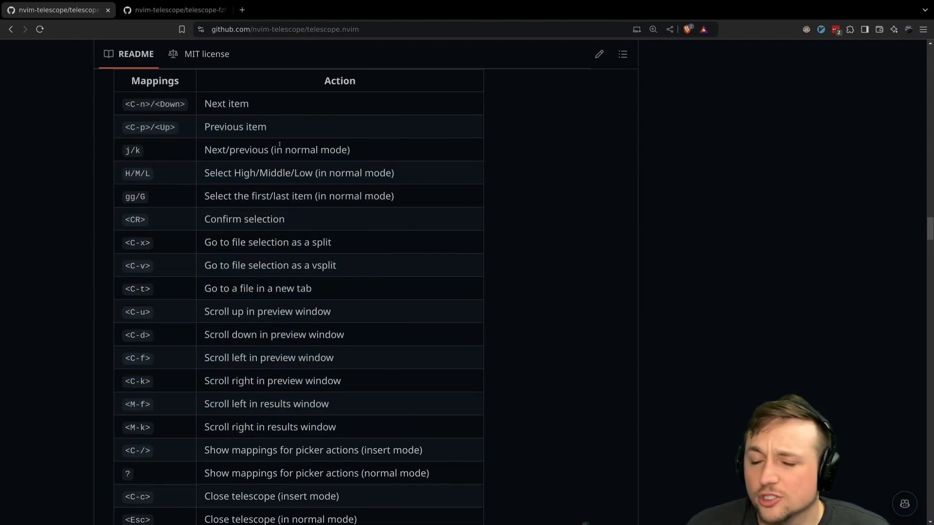
scroll(down, 3)
text(theme)
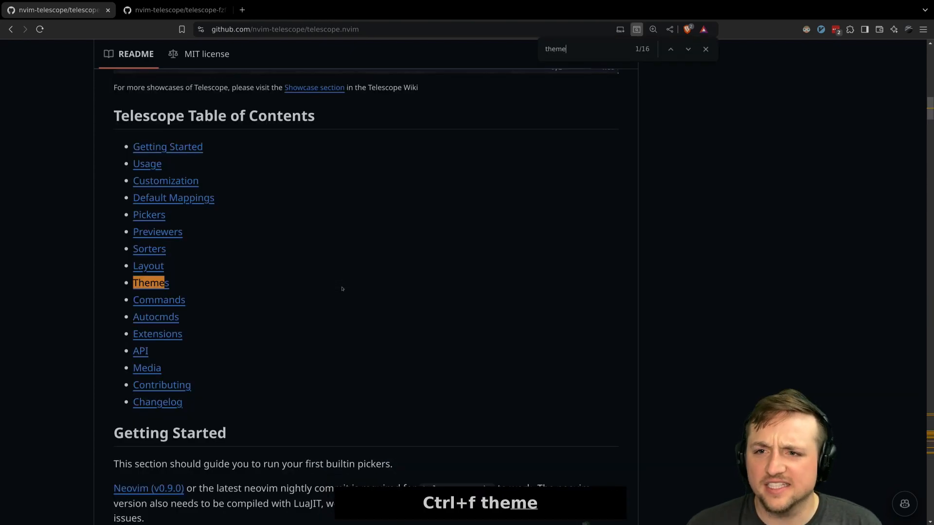
- Jump to the README's Themes section and read the themes table and pickers example
click(150, 283)
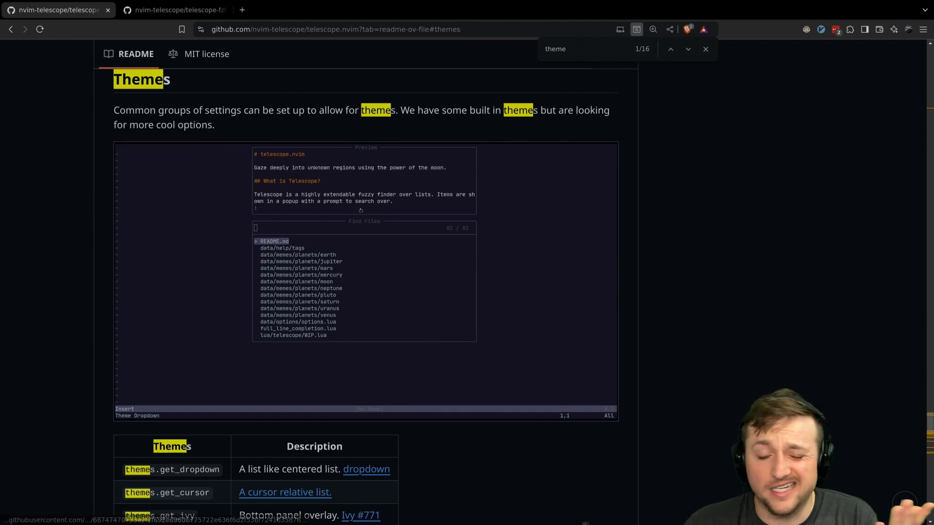
mouse_move(355, 177)
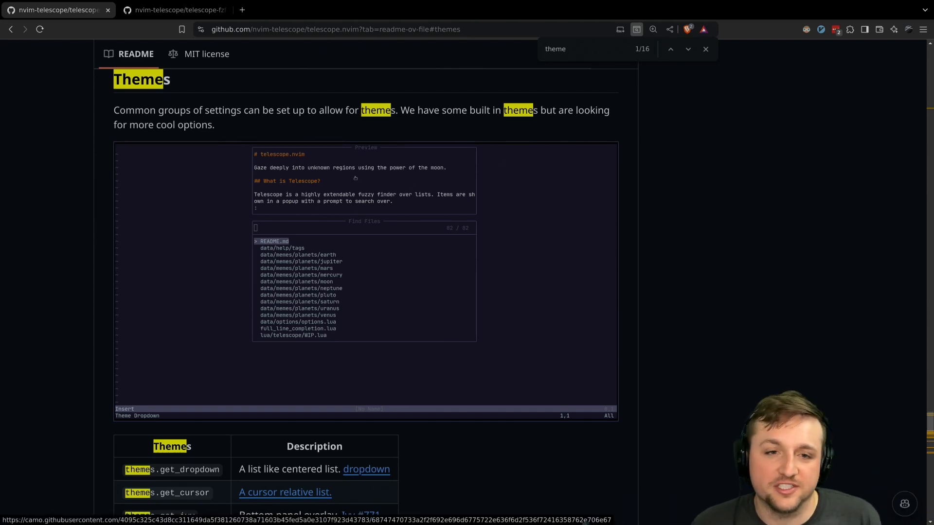
scroll(down, 3)
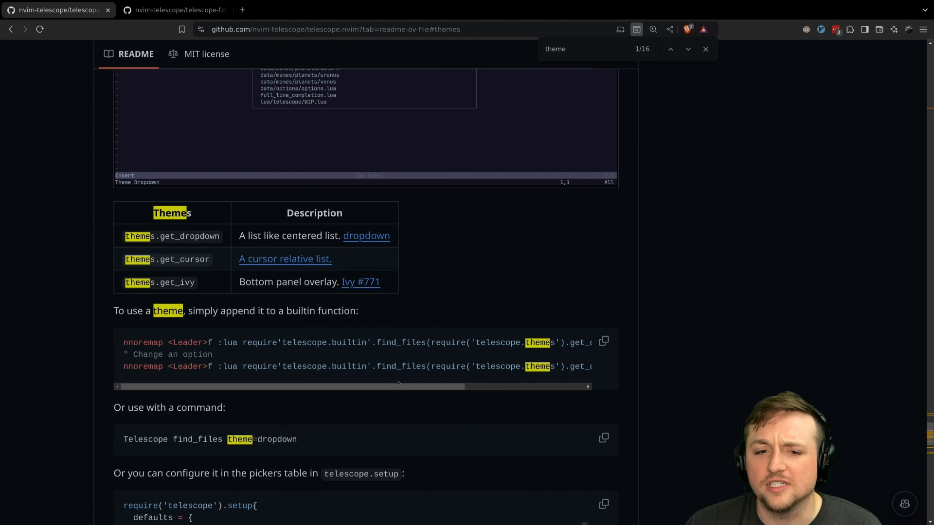
mouse_move(356, 375)
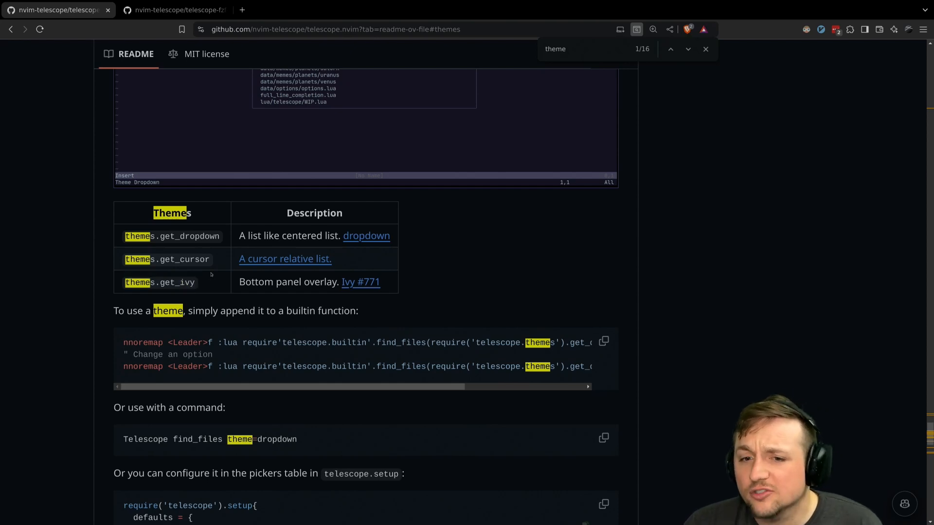
scroll(down, 3)
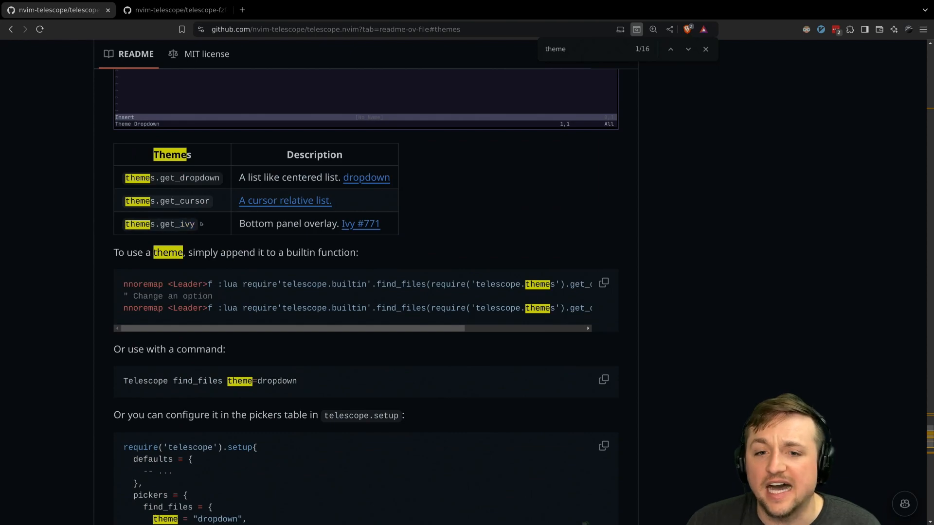
scroll(down, 3)
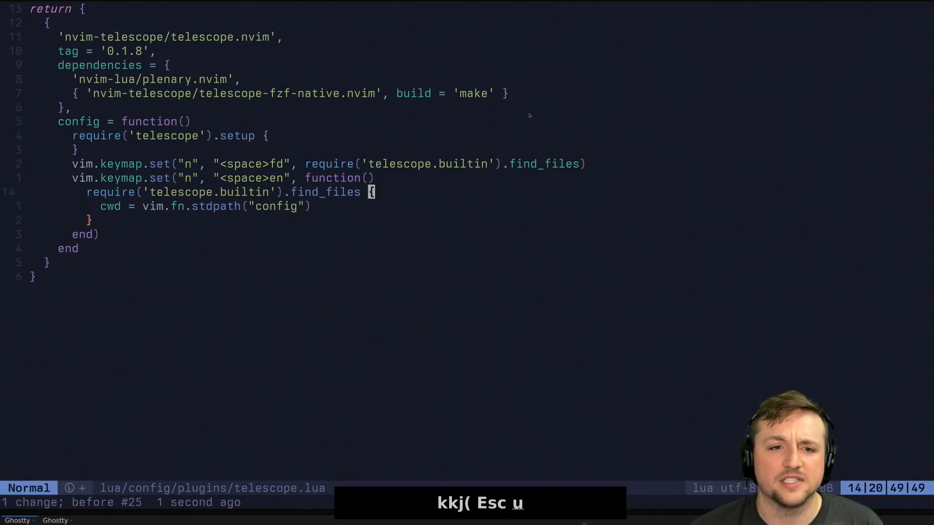
- Build get_dropdown opts with cwd = vim.fn.stdpath("config") and pass (opts) to find_files
text(local opts = require('telescope.themes').get_dropdown({}))
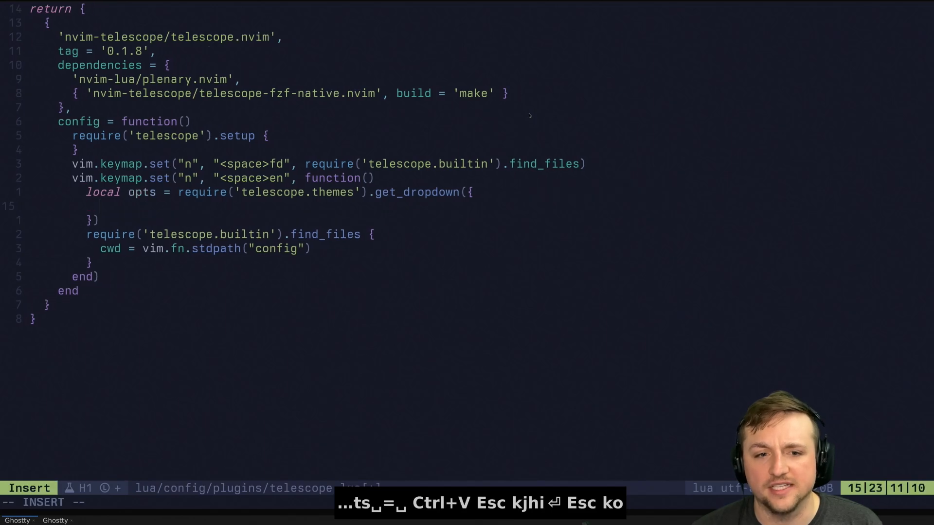
text(cwd = vim)
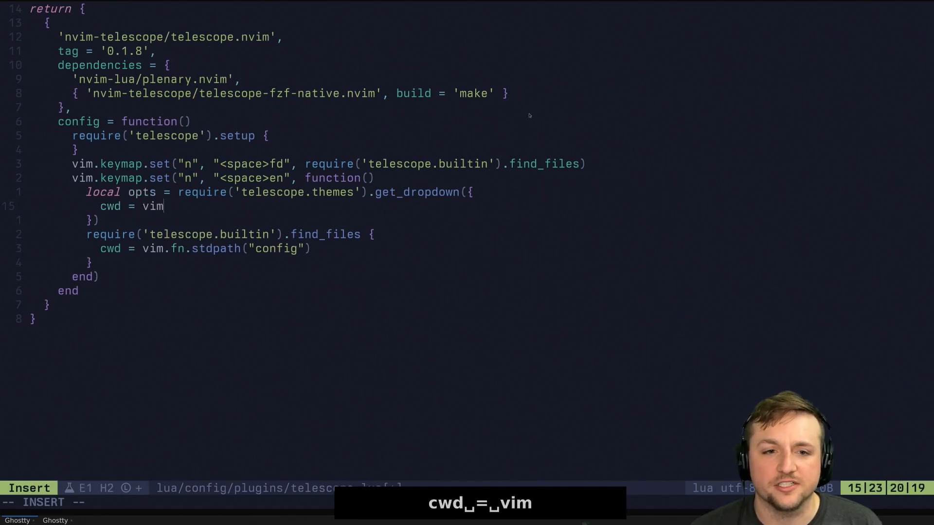
text(.)
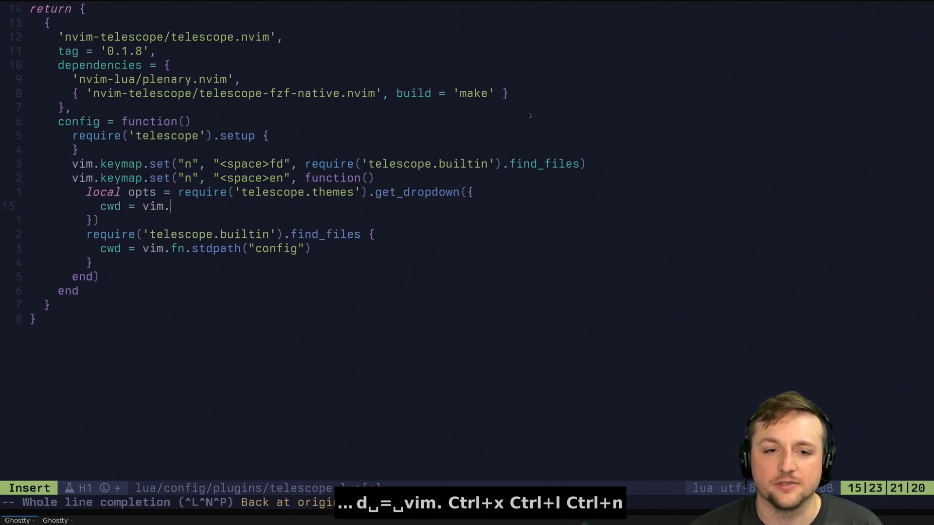
text(fn.stdpath("config"))
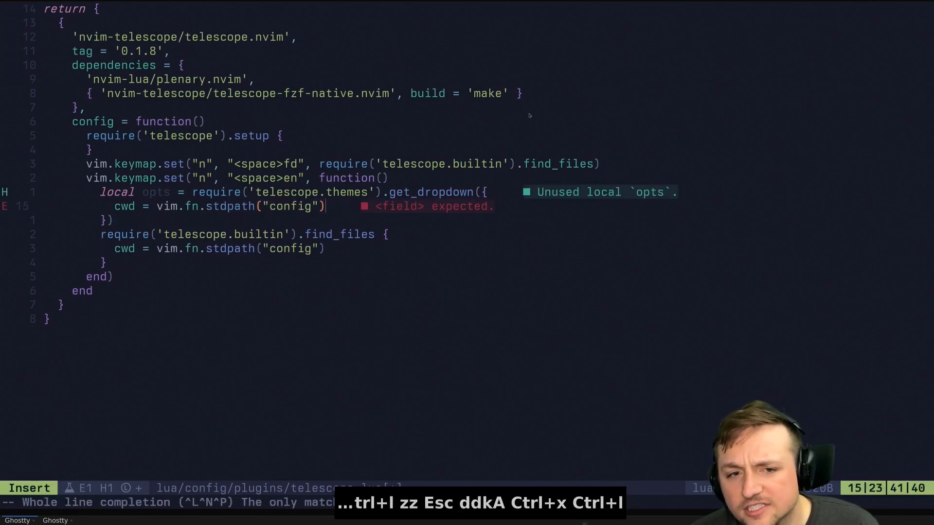
key(Escape)
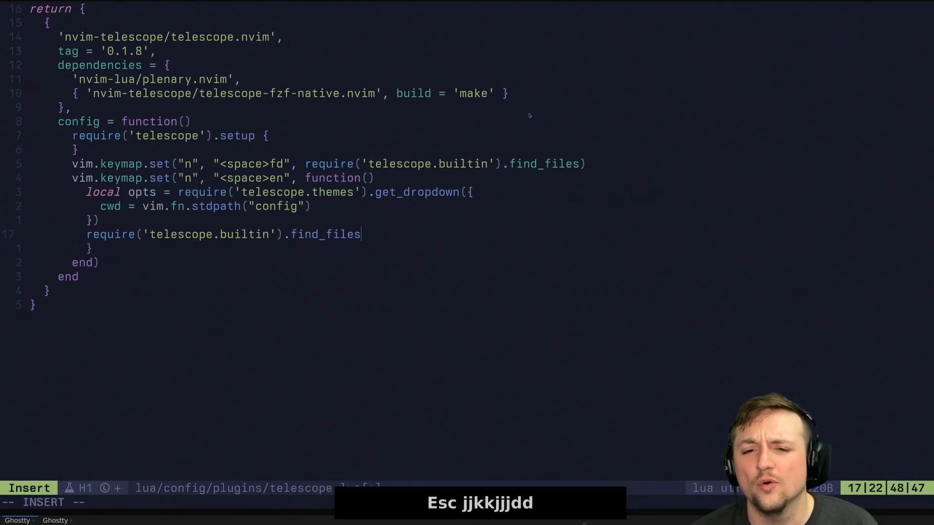
text((opts))
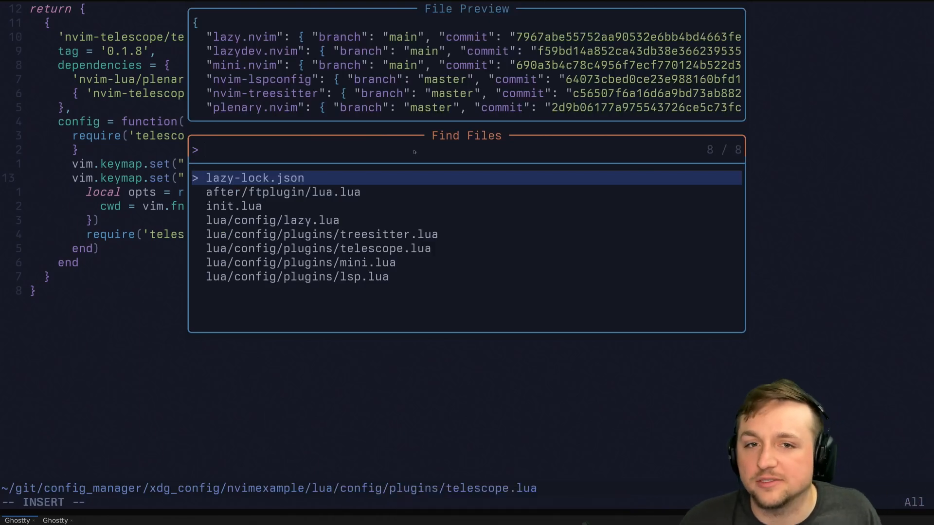
mouse_move(384, 201)
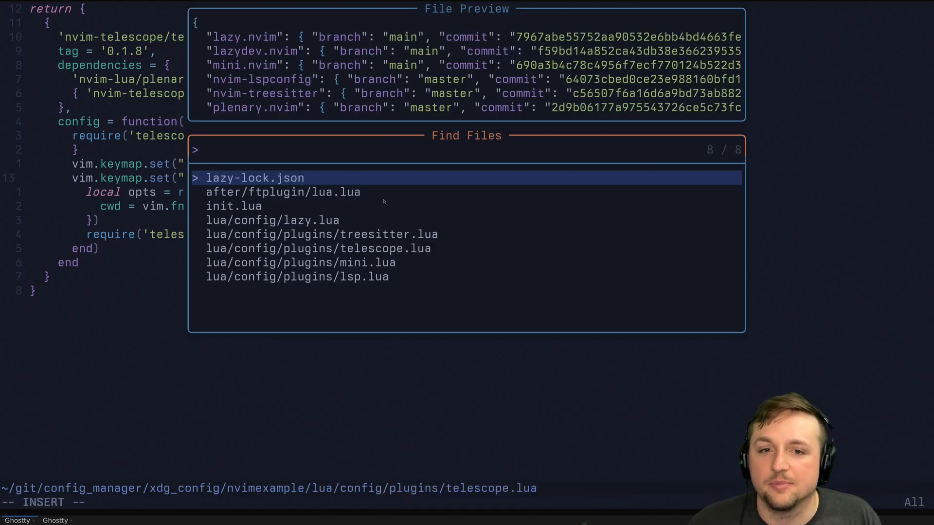
key(Escape)
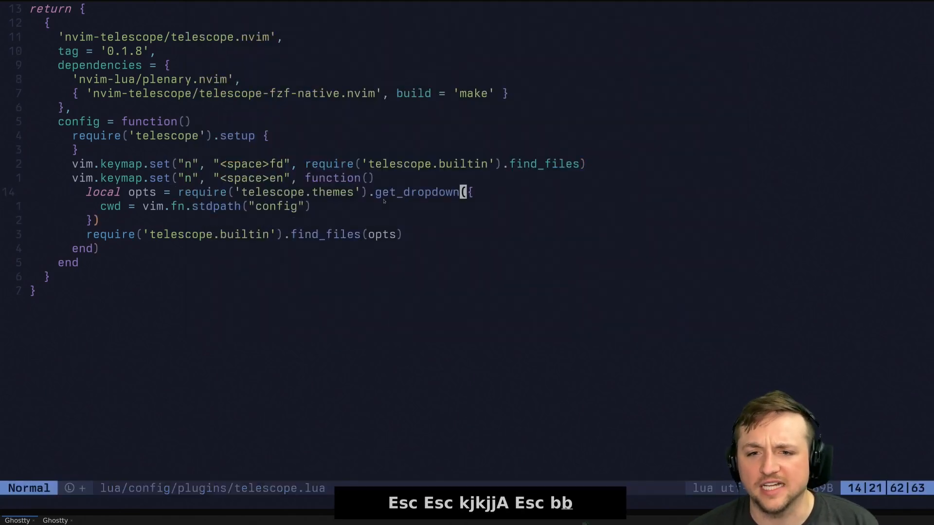
- Swap get_dropdown for get_ivy and test the ivy picker by searching 'lsp'
text(get_ivy)
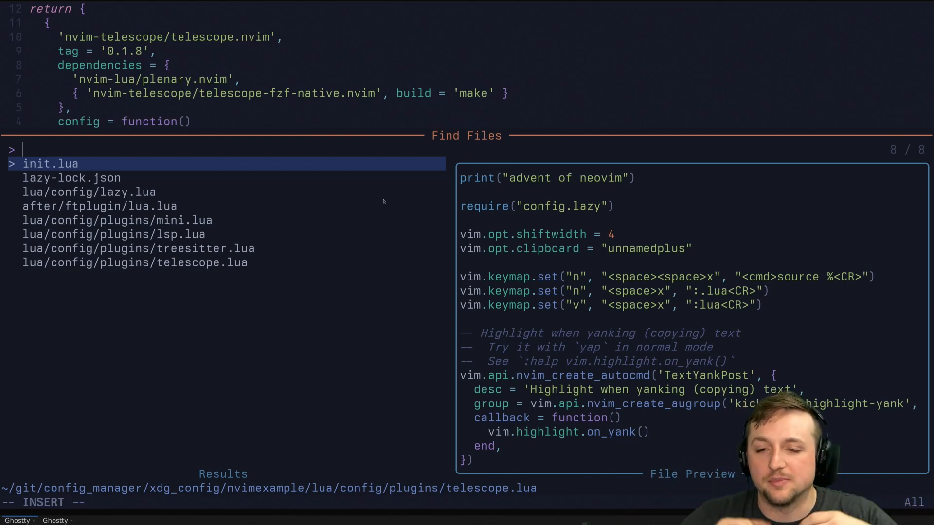
key(Escape)
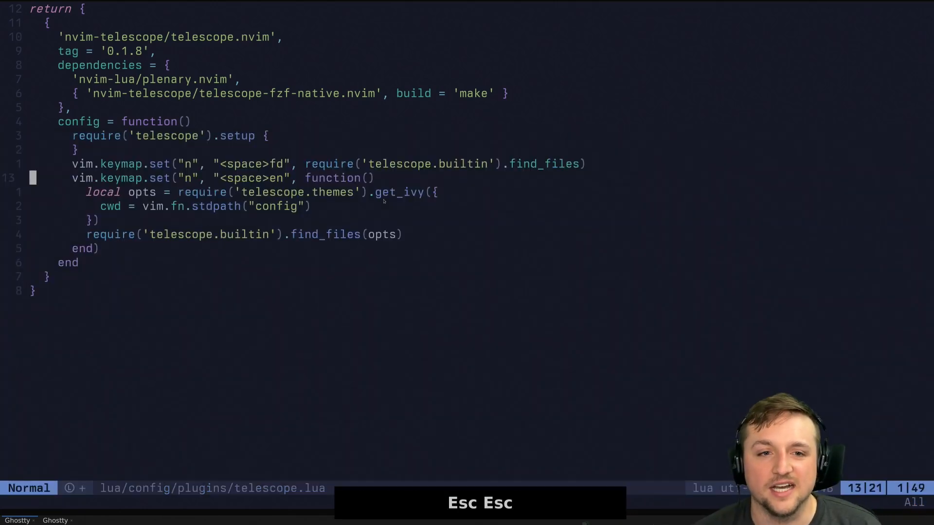
key(Escape)
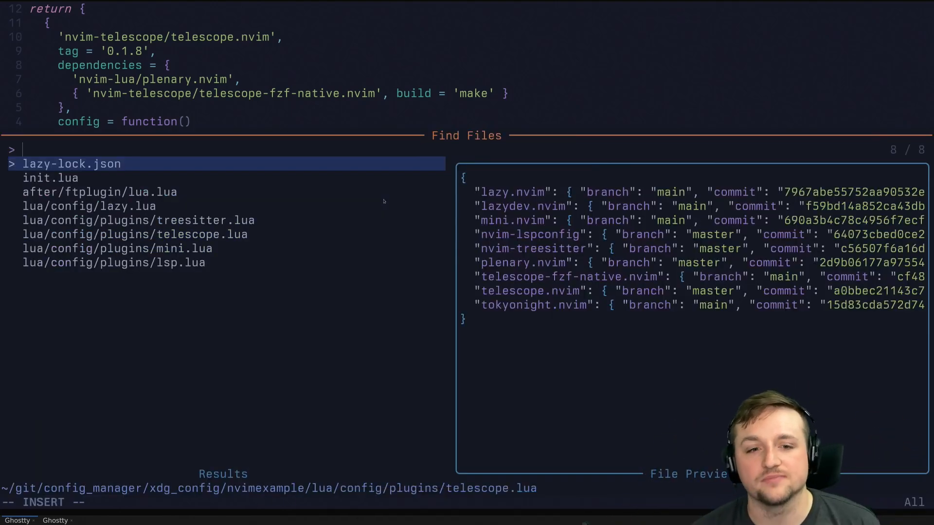
text(lsp)
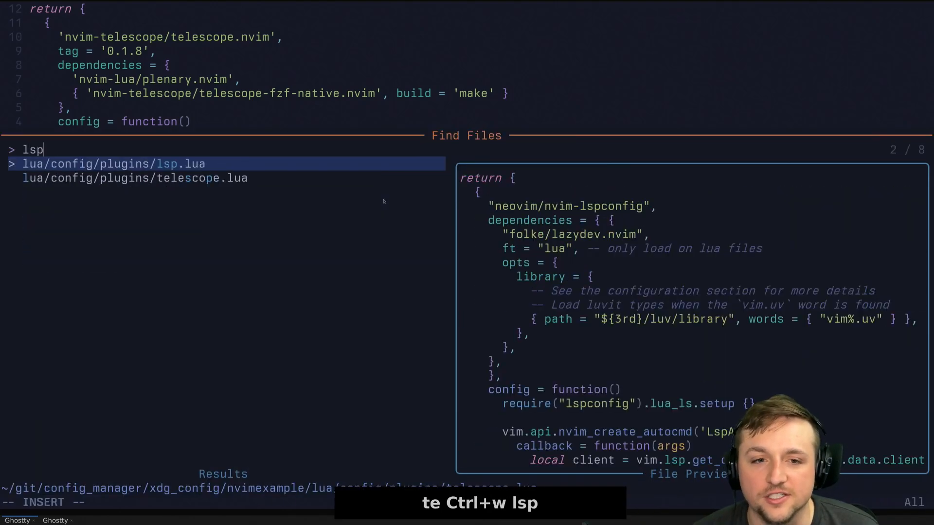
key(Enter)
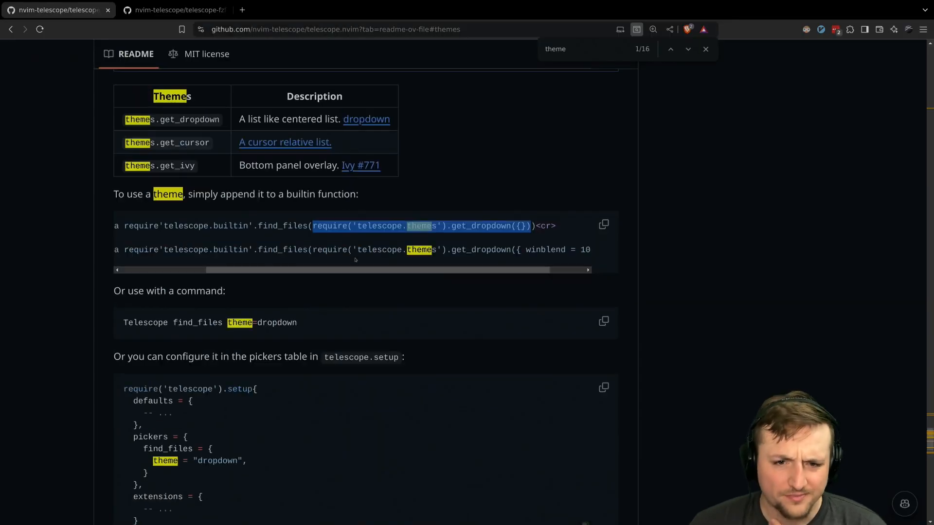
mouse_move(337, 379)
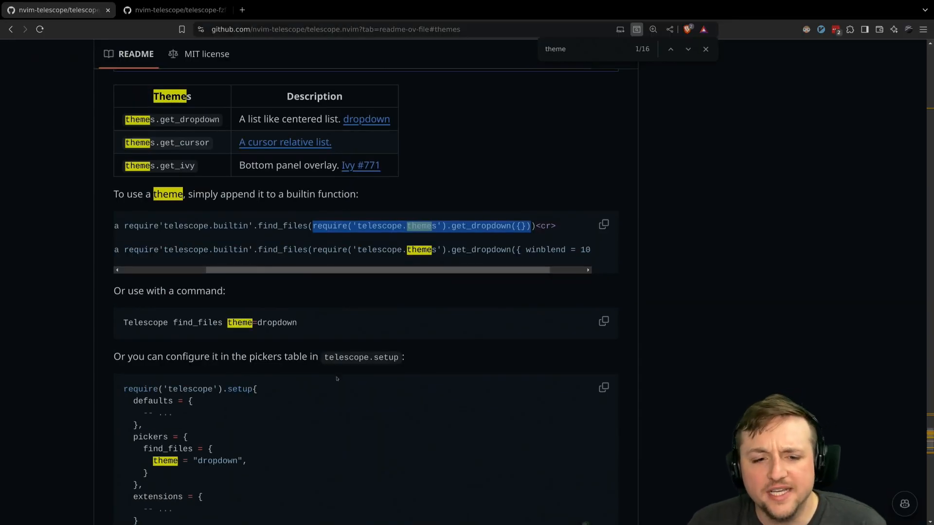
- Scroll to the README's pickers-table theme example and select its code
scroll(down, 3)
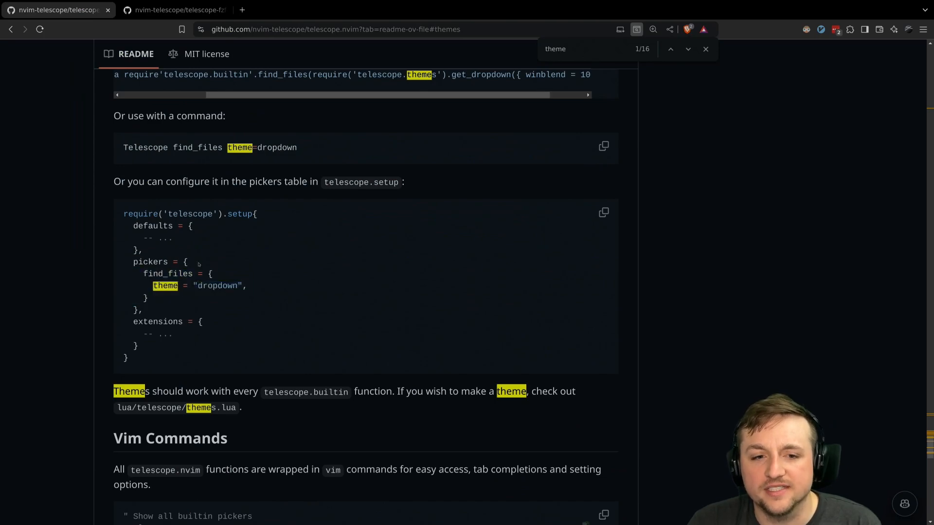
drag(132, 262, 147, 298)
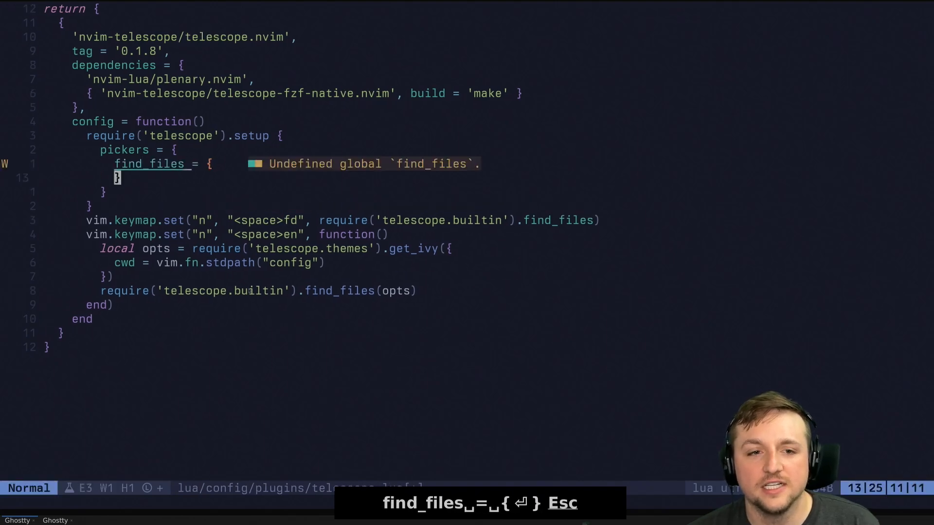
- Give find_files theme = "ivy" in the setup pickers table and try <space>fd
text(theme = "ivy")
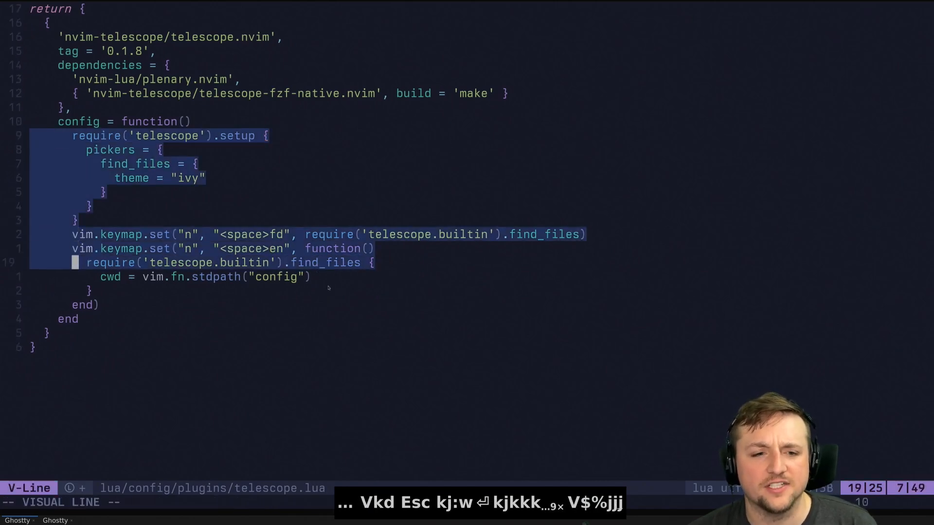
key(Escape)
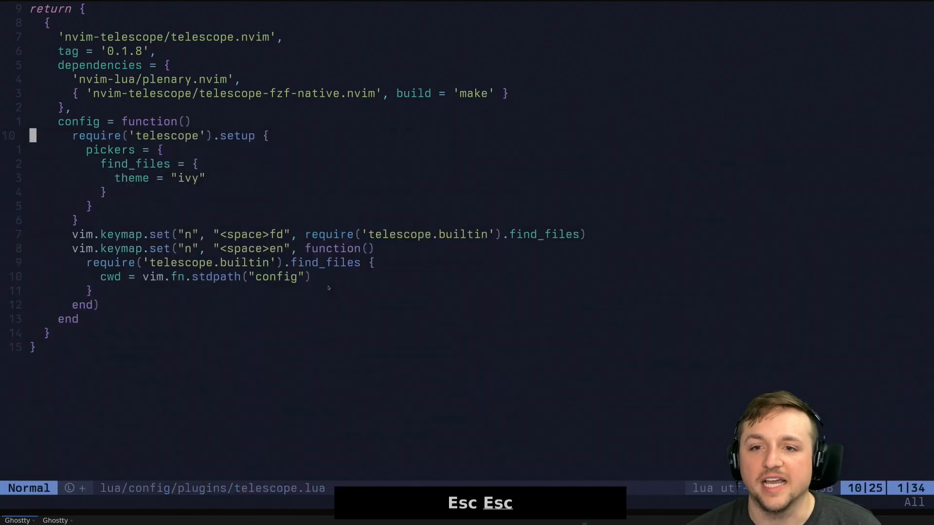
key(space fd)
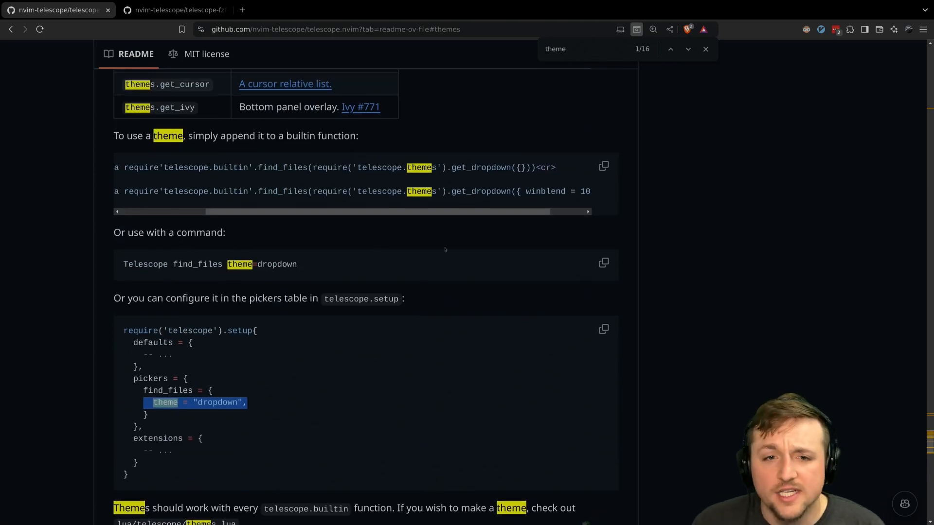
- Scroll to the README pickers example that sets theme = "dropdown"
scroll(down, 3)
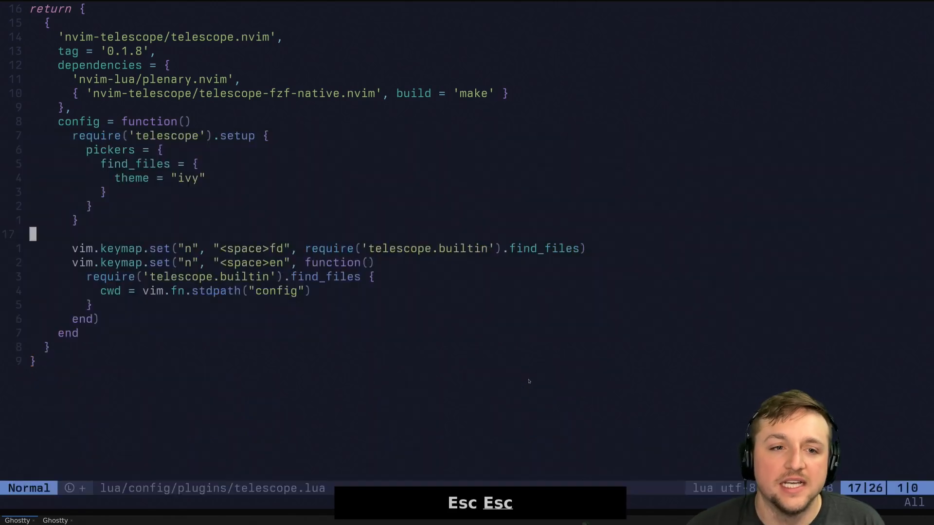
- Duplicate the <space>fd keymap as <space>fh for help_tags and search help for 'te'
key(j)
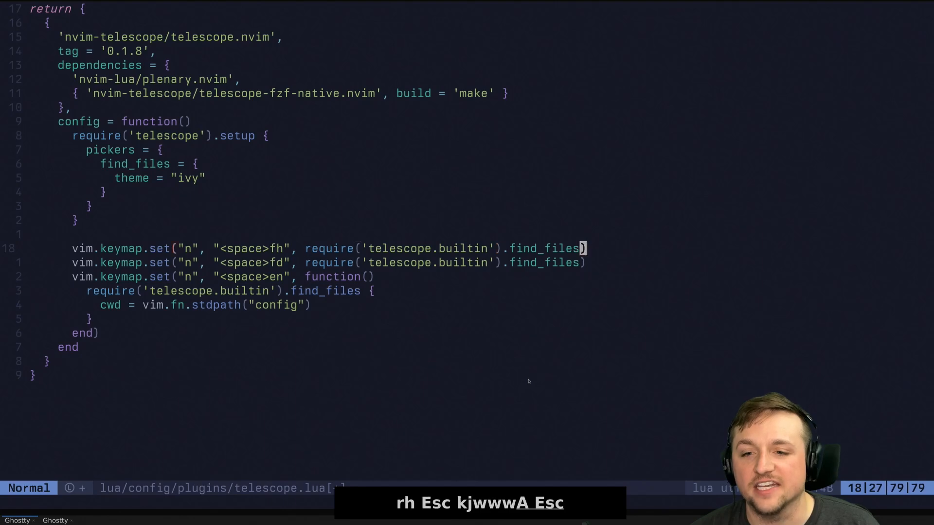
text(help)-t)
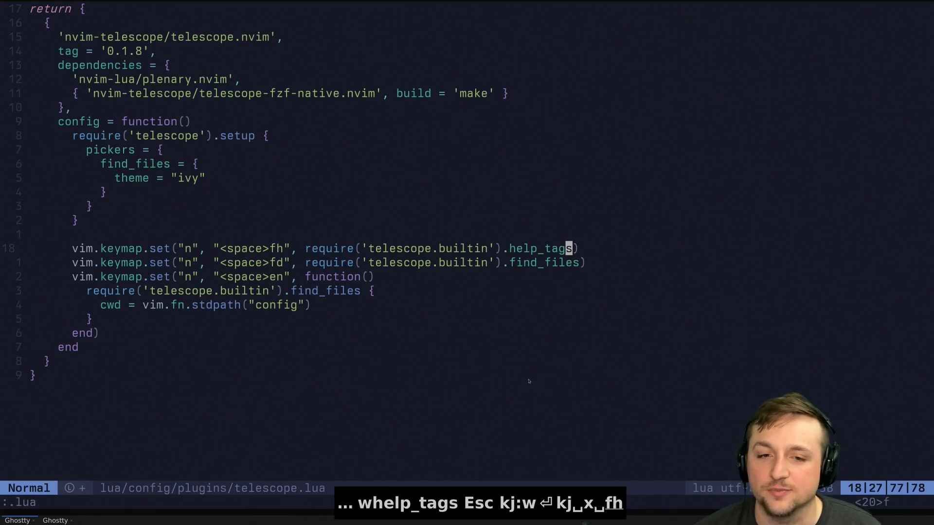
text(te)
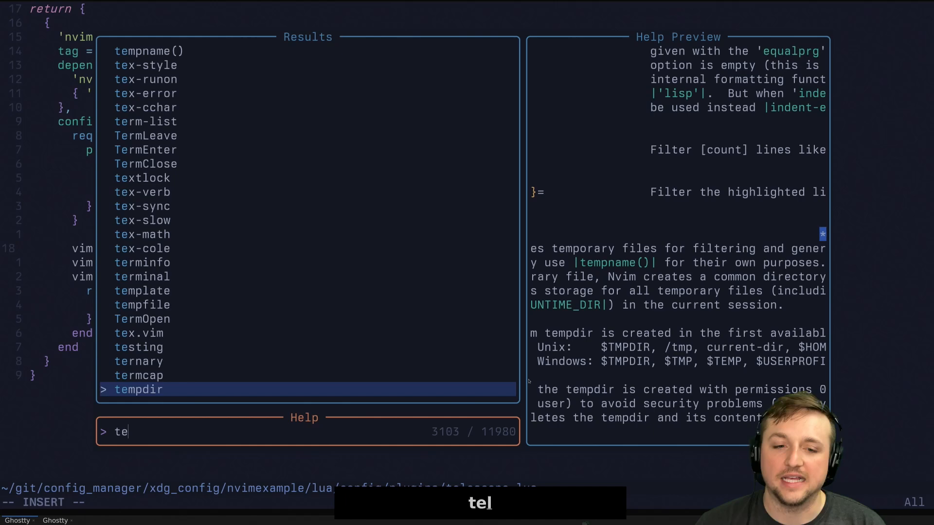
- Search help tags for 'telescopetheme' and open the telescope.themes help page
text(lescopethe)
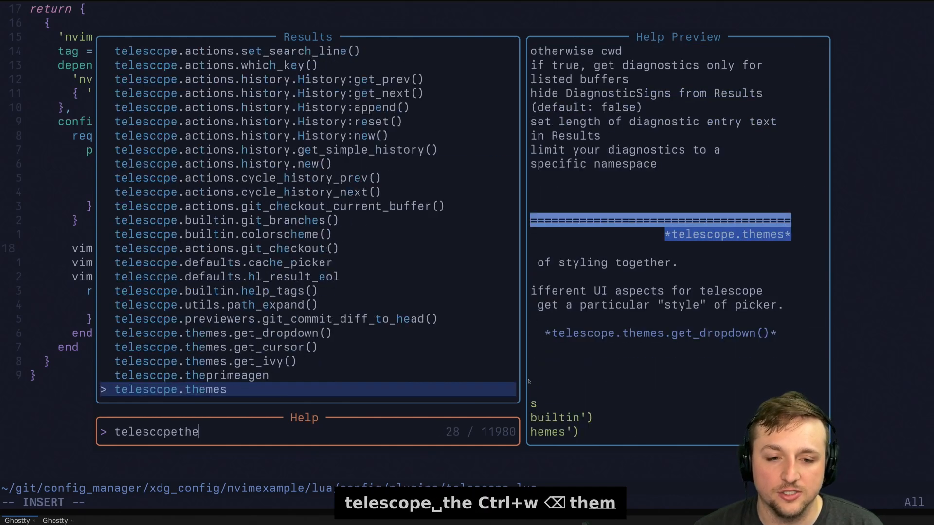
text(me)
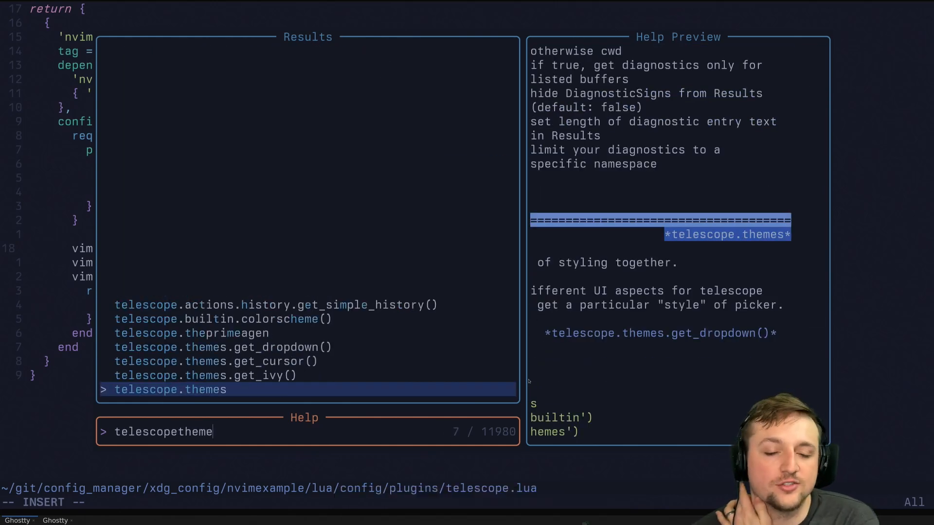
key(Enter)
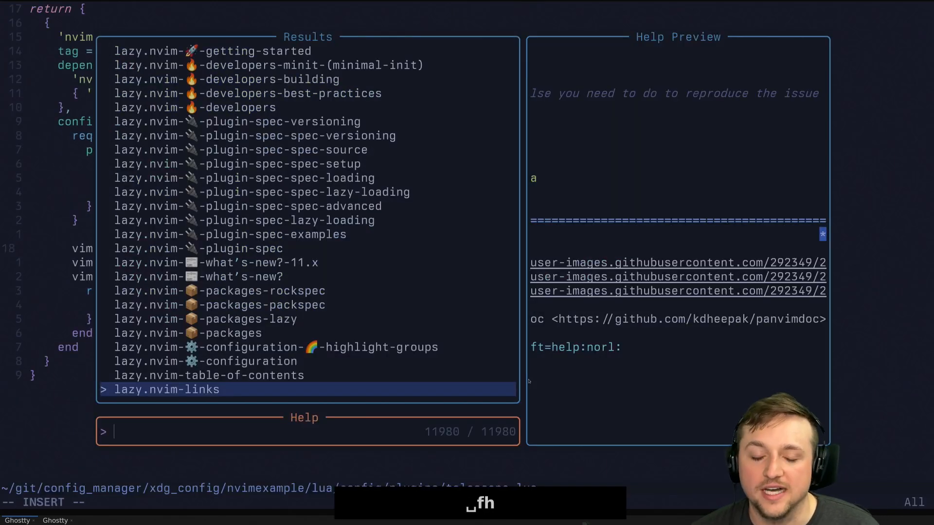
- Search help for lsp and completion, open the ins-completion page, then dismiss
text(lsp)
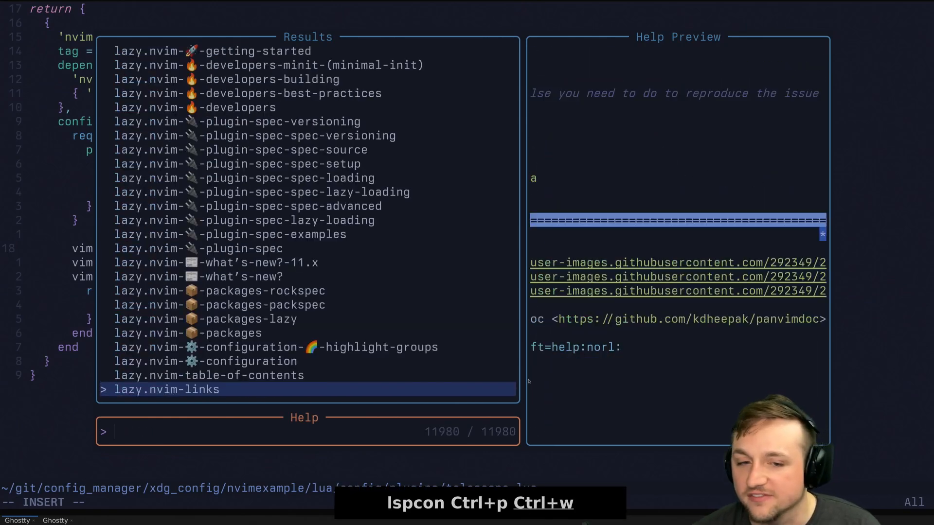
text(compplet)
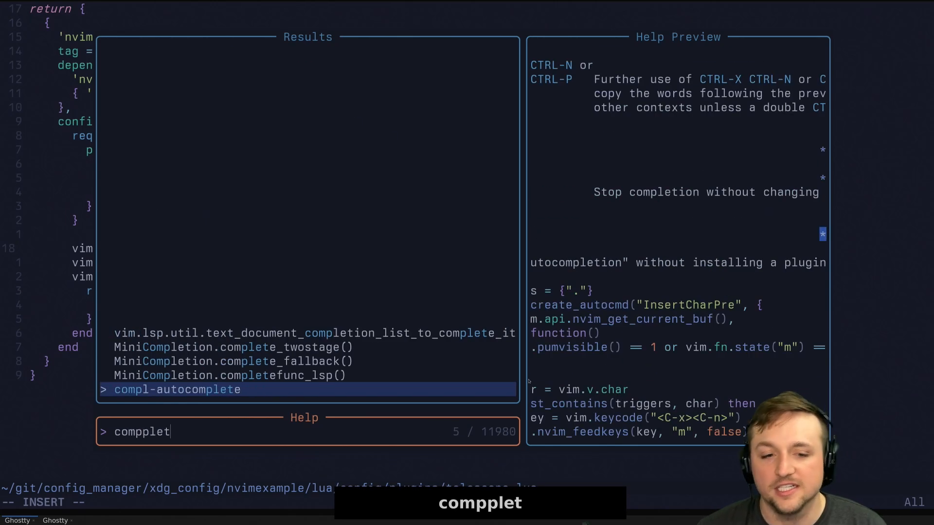
text(inscomp)
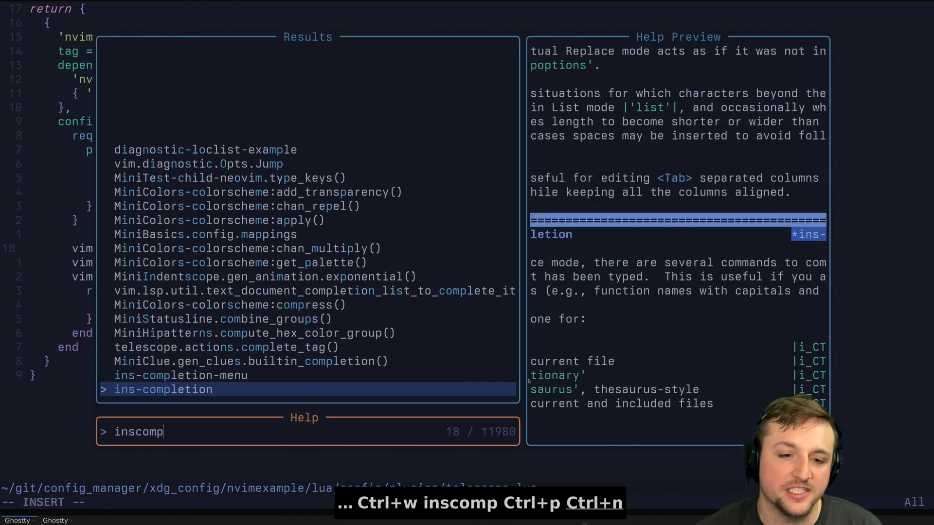
key(Enter)
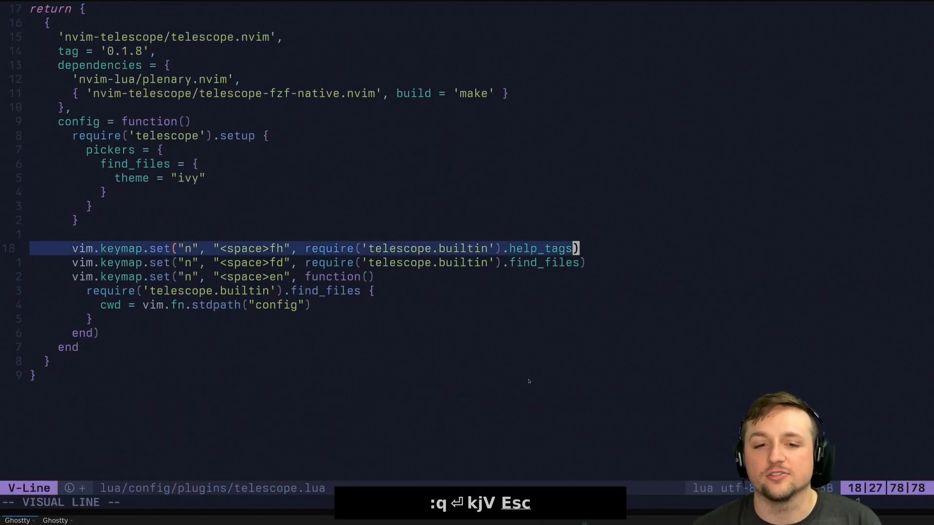
key(Escape)
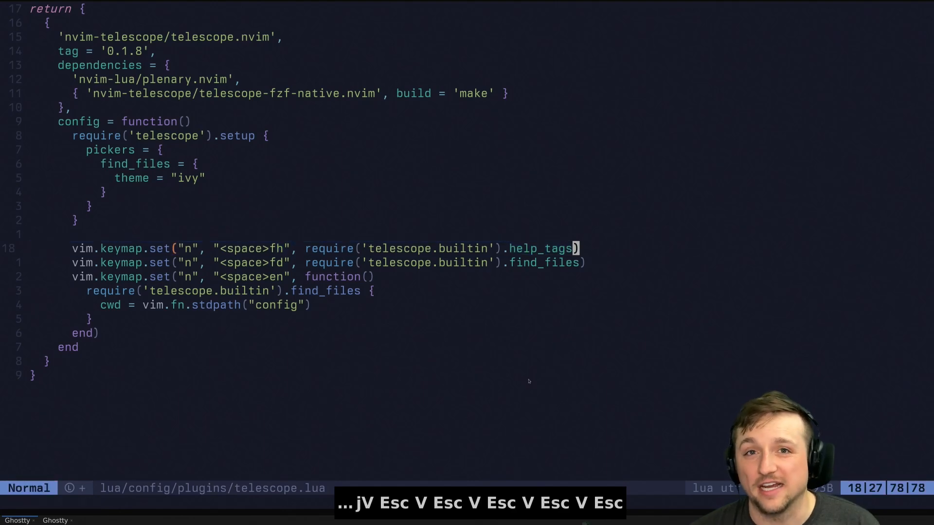